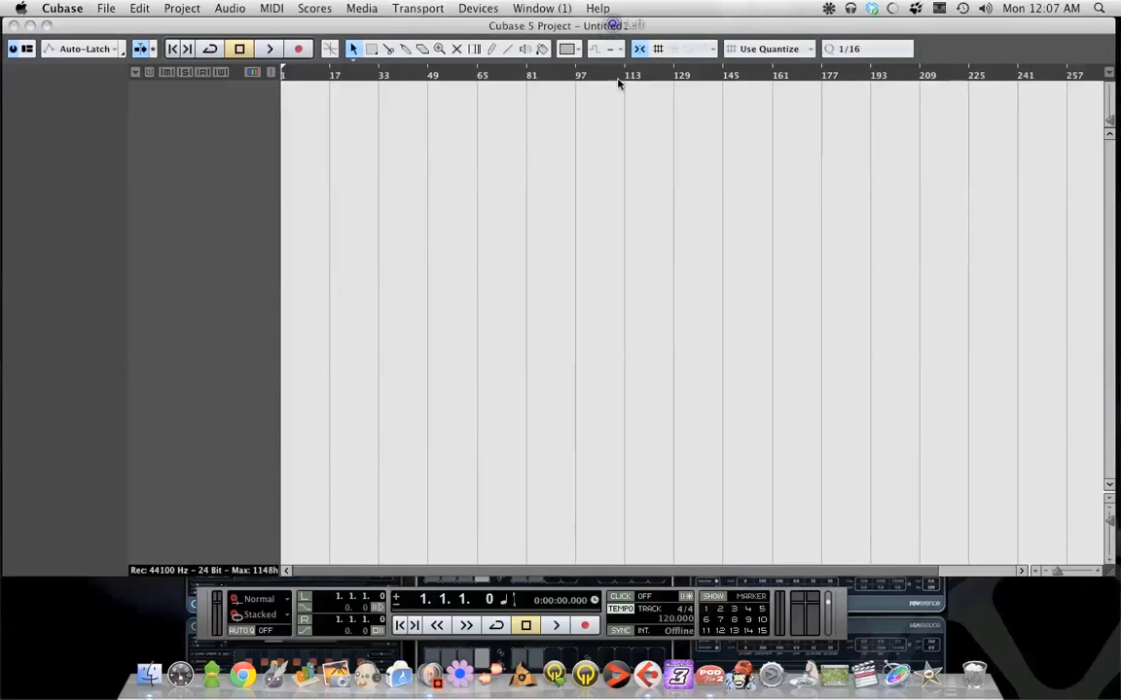
mouse_move(543, 183)
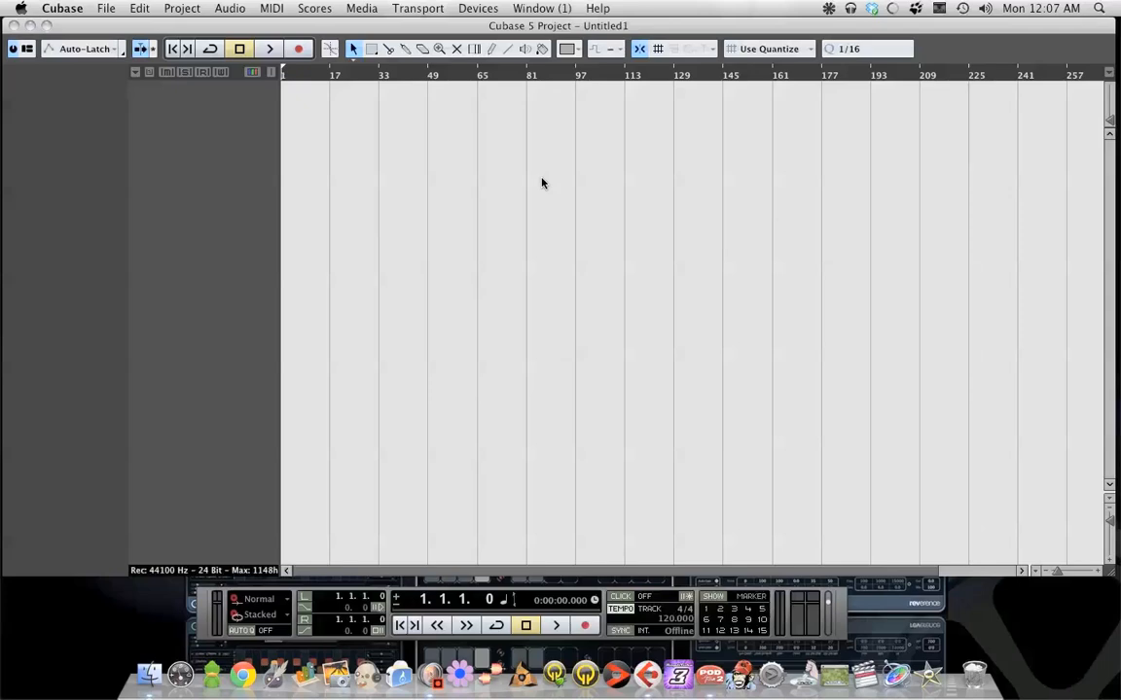
mouse_move(572, 46)
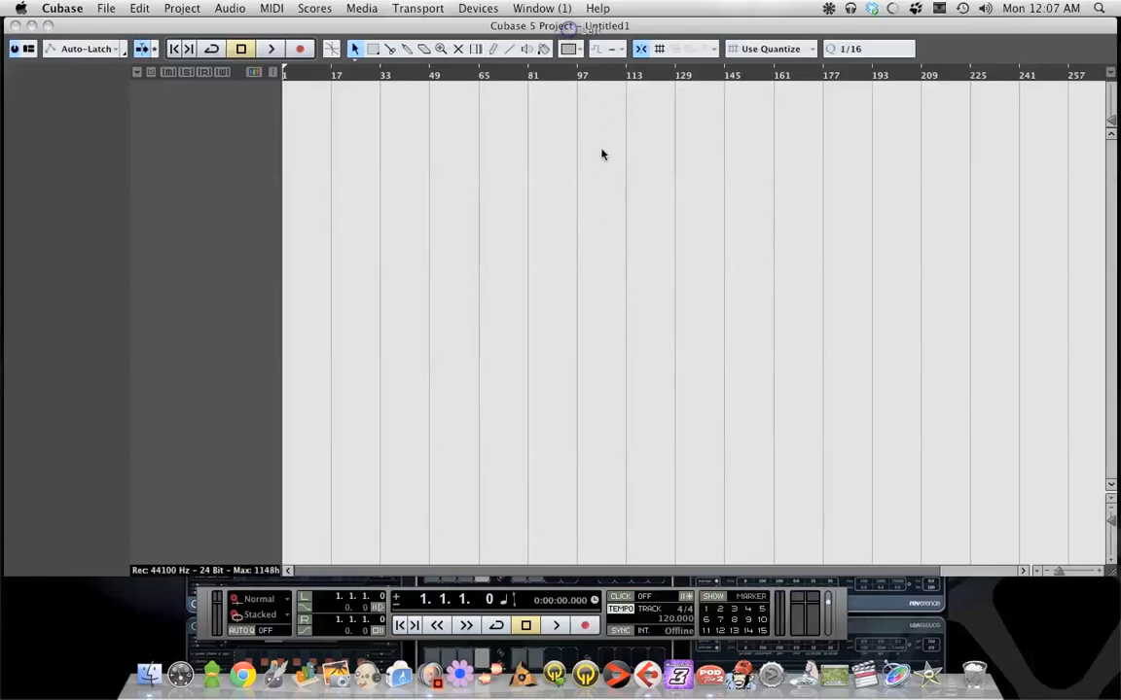
mouse_move(716, 409)
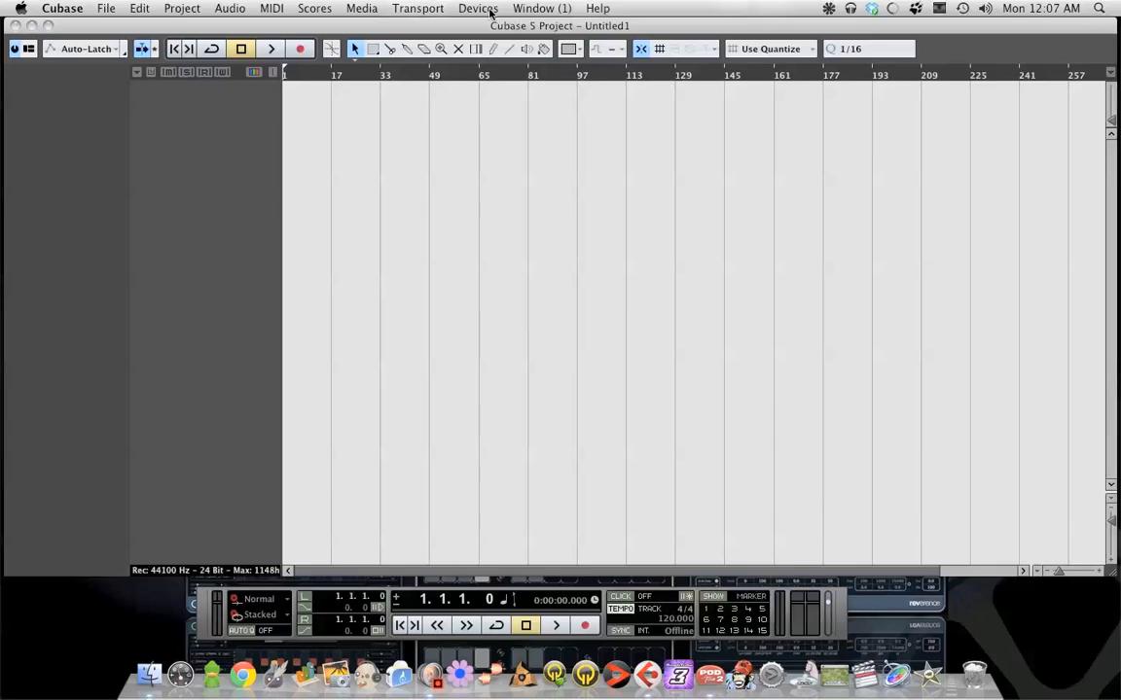
Bring up the VST Instruments rack from Devices and show the first slot's instrument list.
click(479, 8)
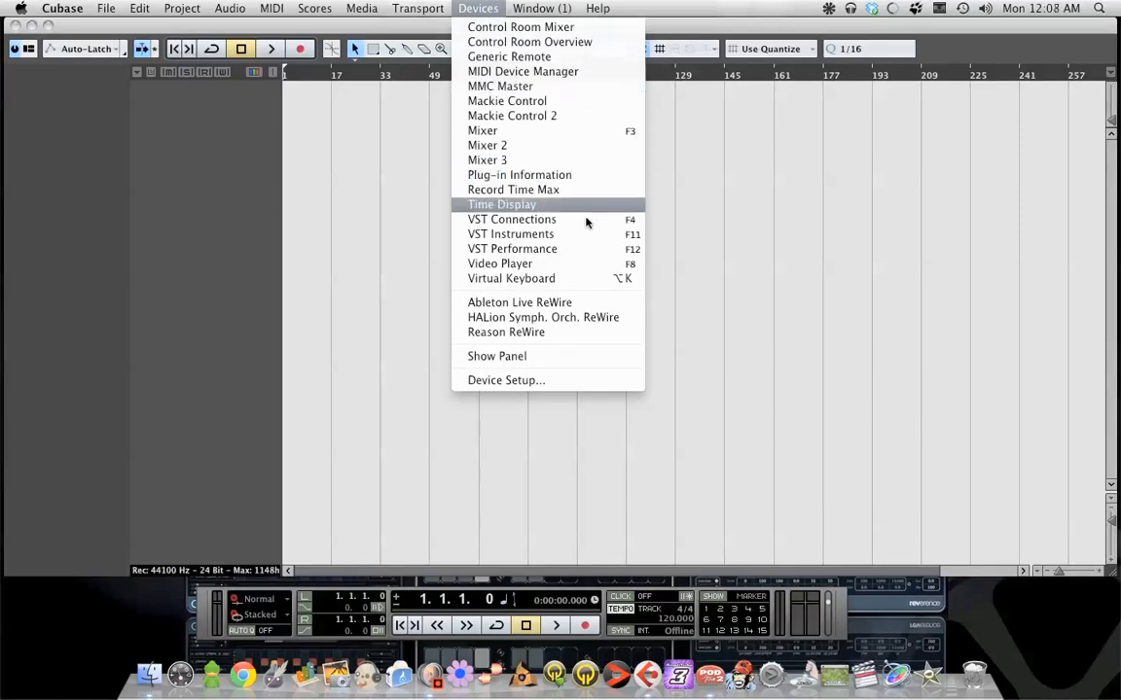
mouse_move(587, 233)
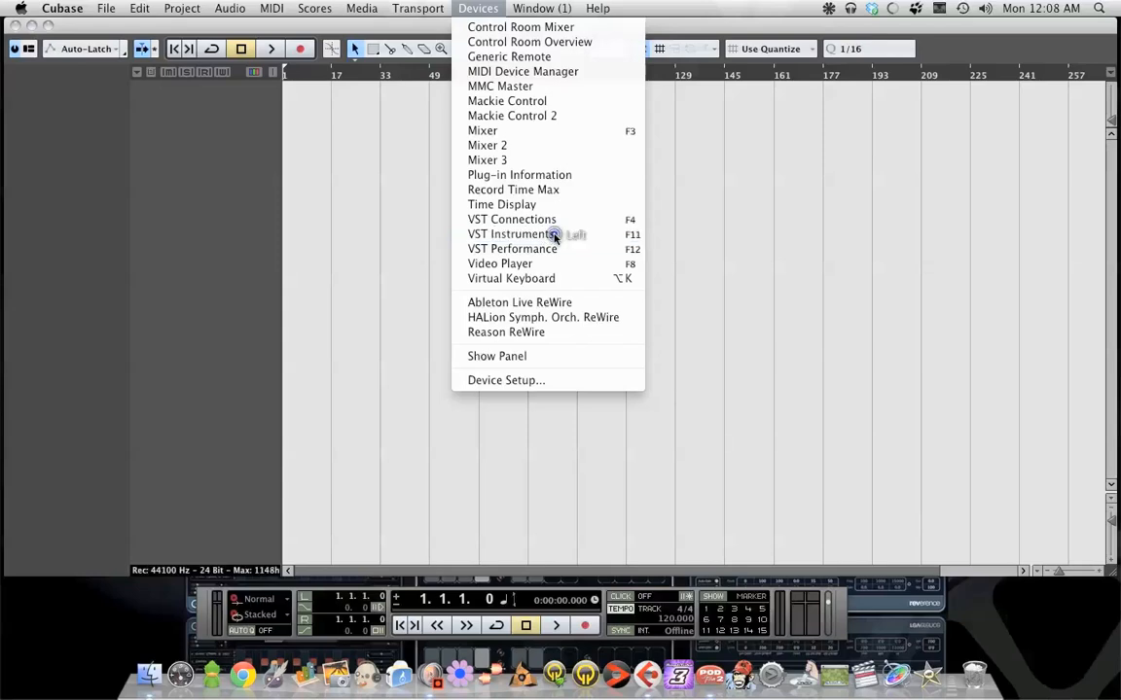
click(510, 233)
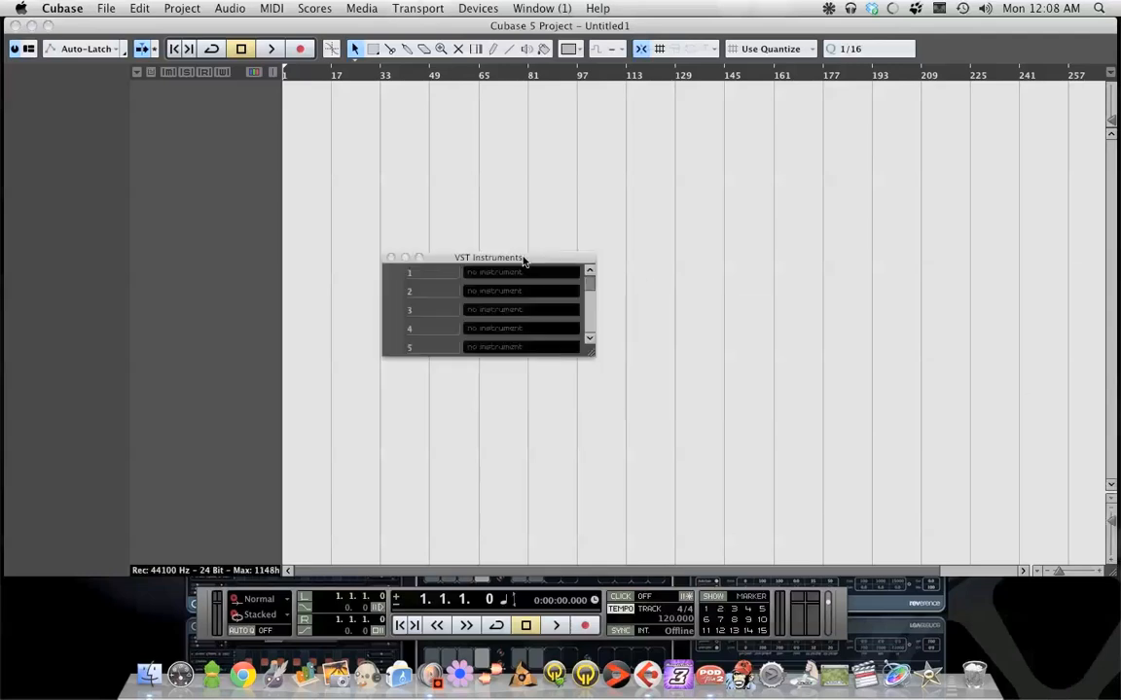
click(521, 273)
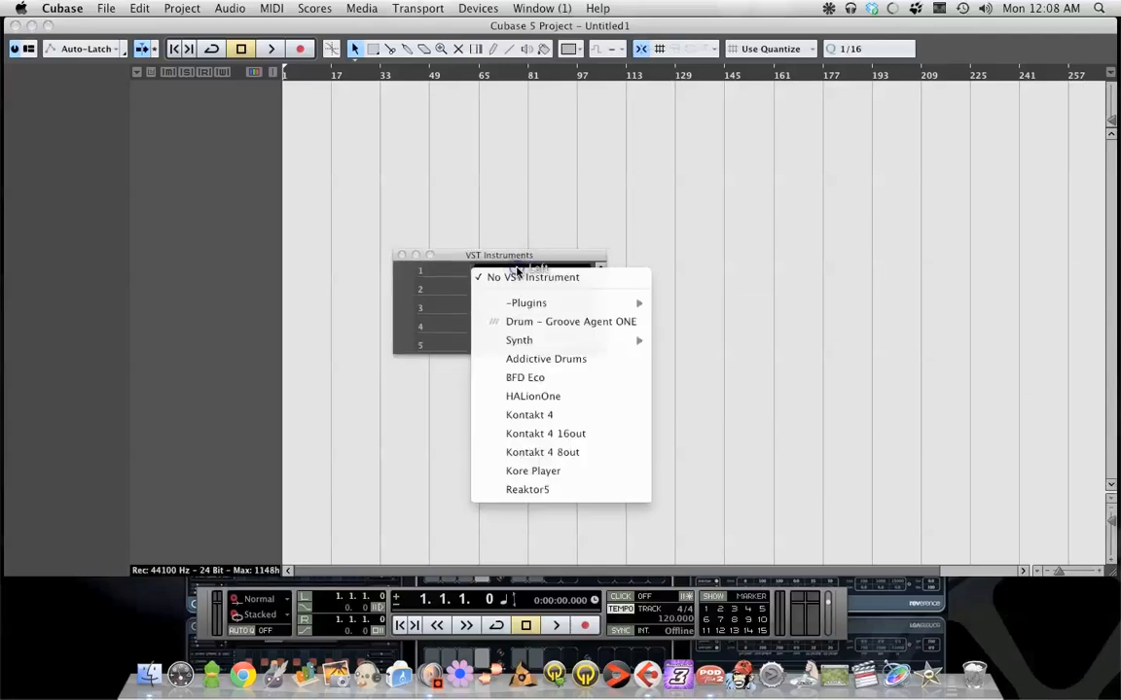
mouse_move(525, 303)
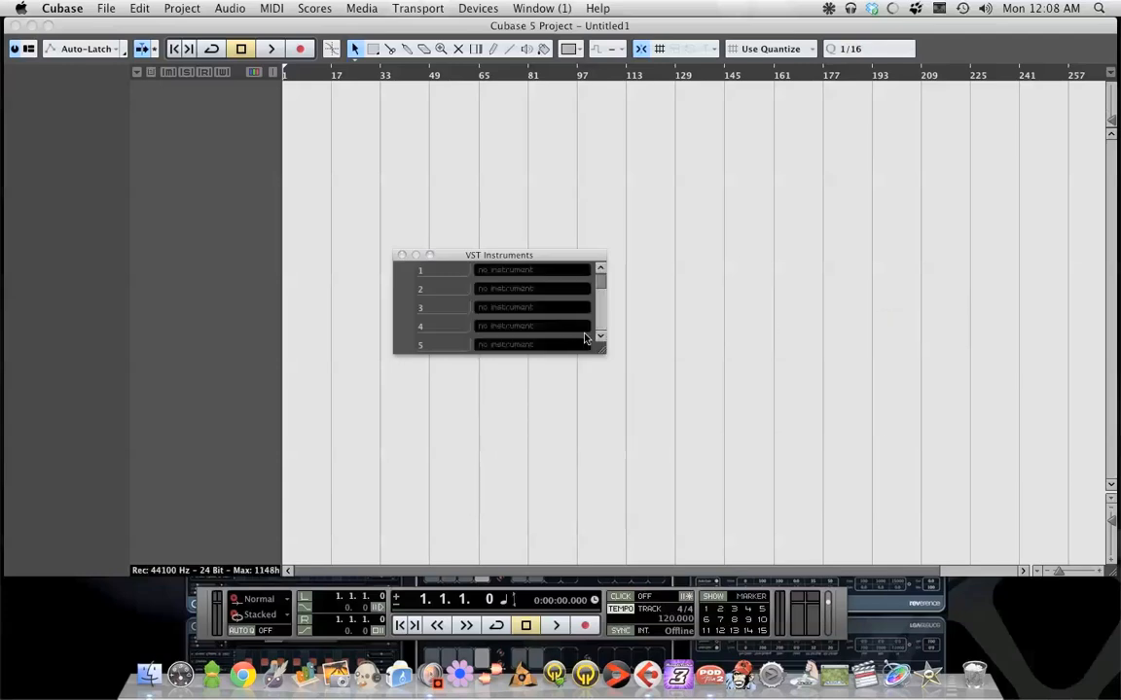
Load Superior Drummer into slot 1 and create its MIDI track.
click(533, 269)
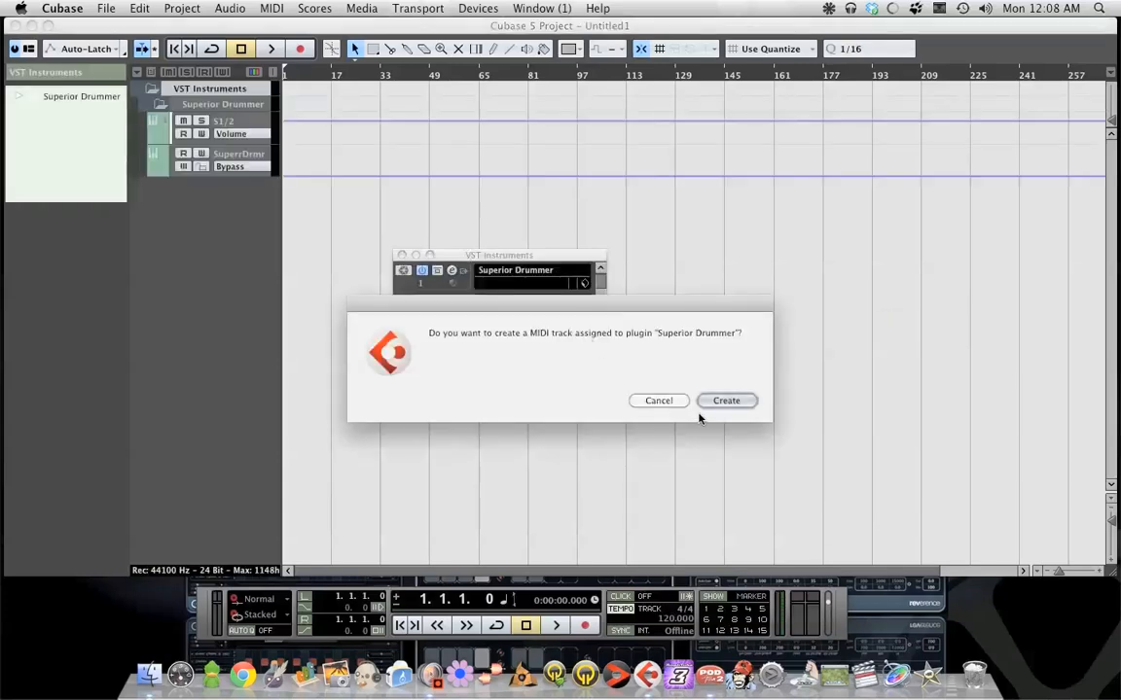
mouse_move(549, 374)
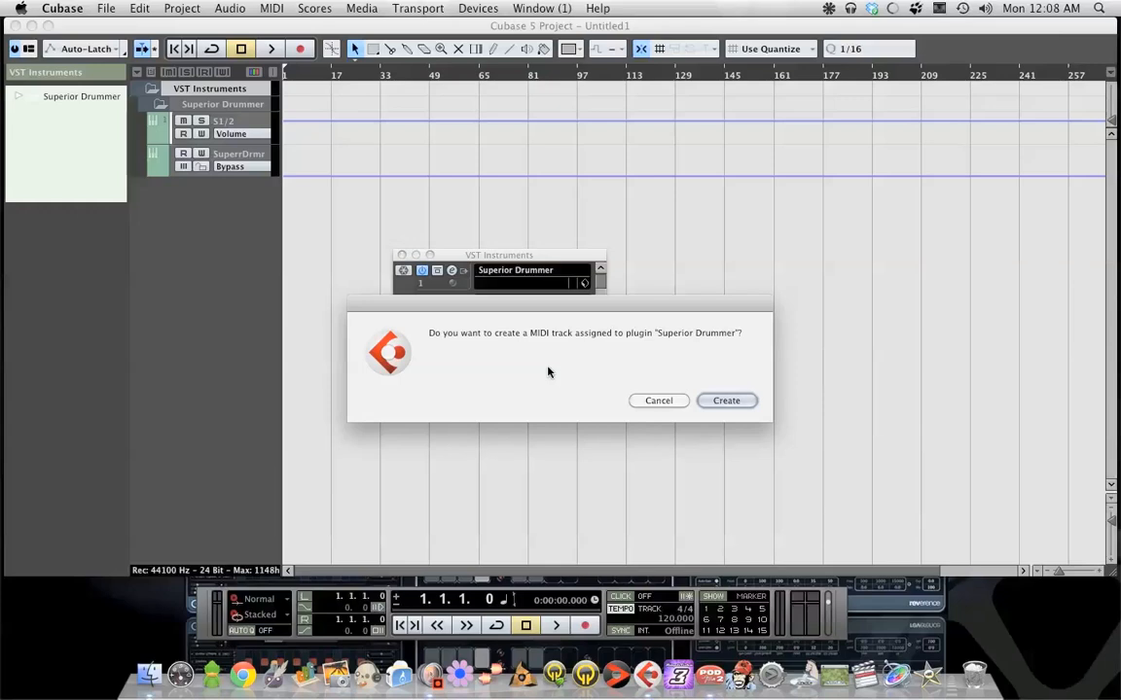
click(725, 400)
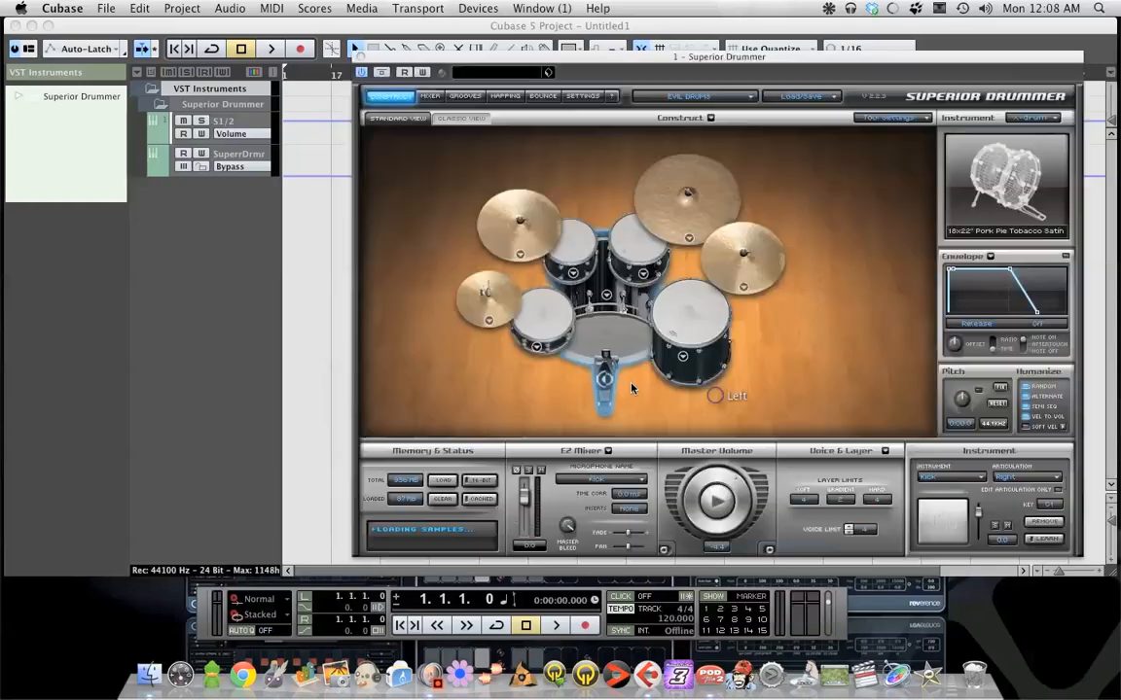
Browse Superior Drummer's kit menu and choose a drum kit.
click(692, 96)
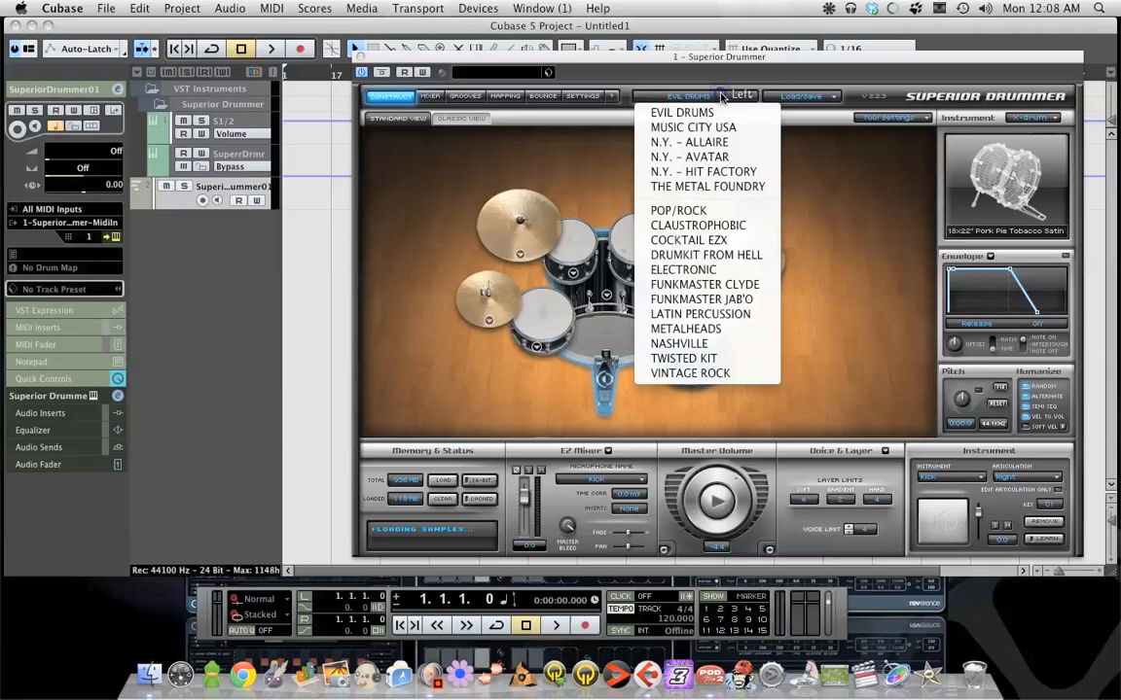
click(681, 111)
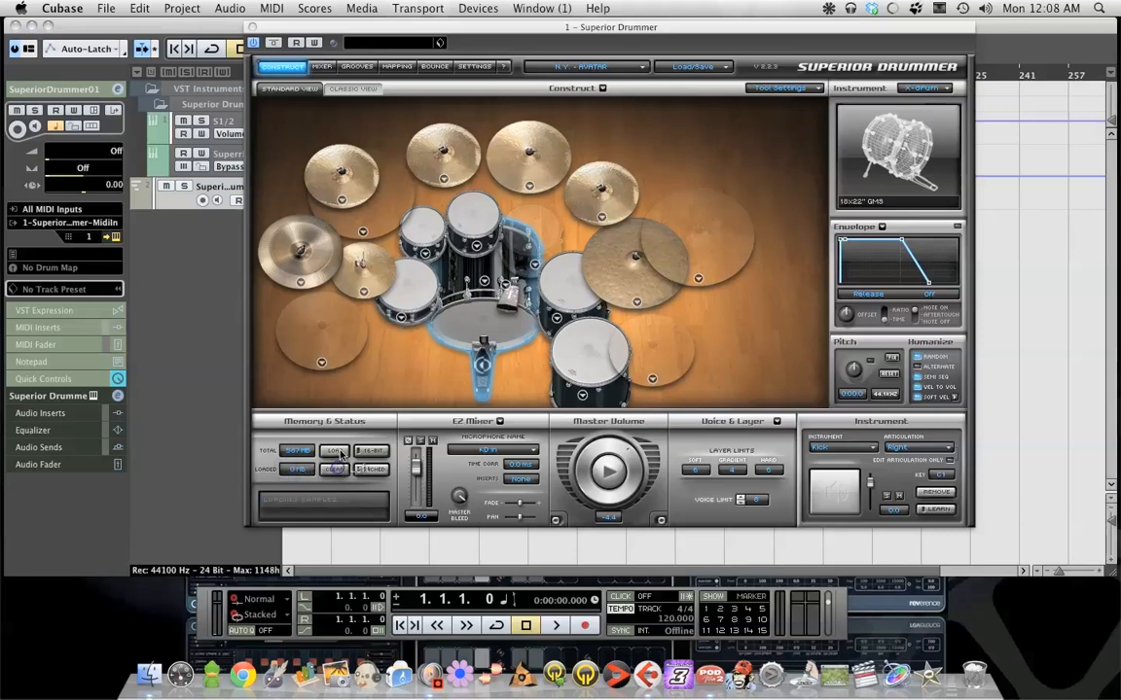
click(335, 469)
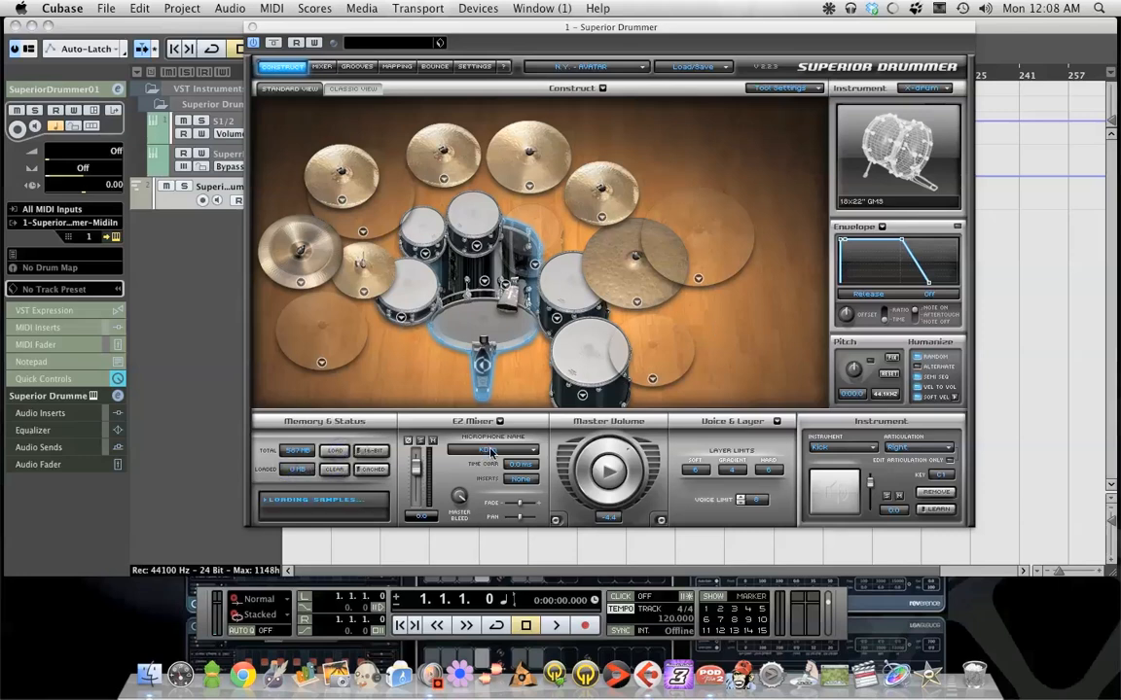
click(583, 66)
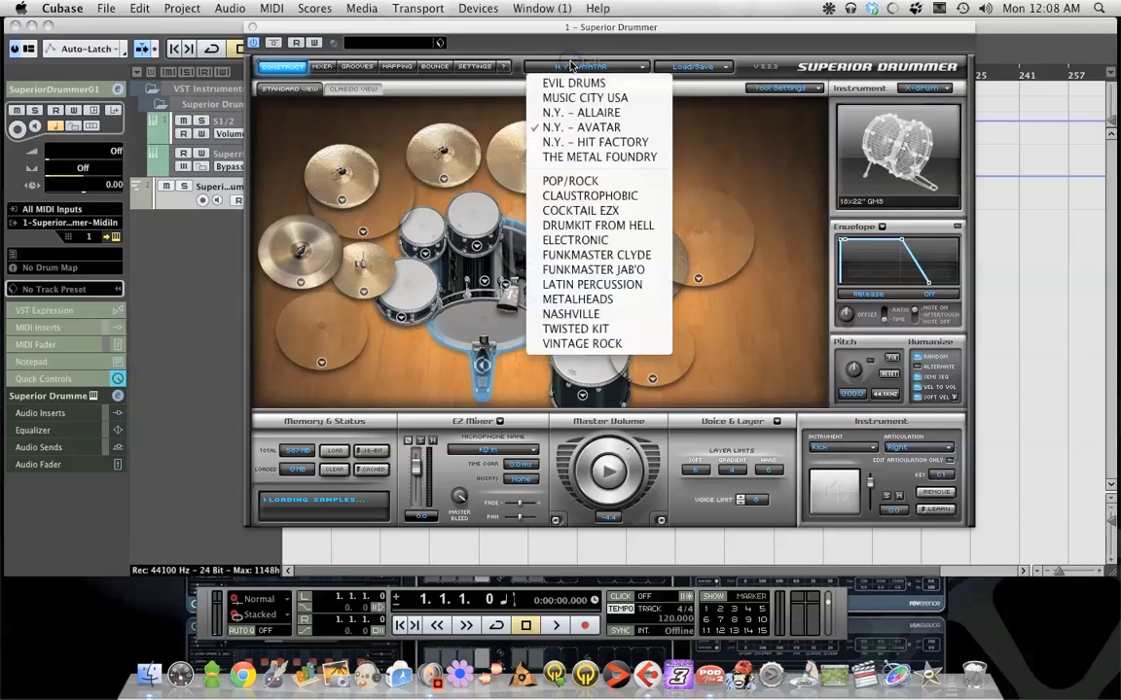
click(579, 126)
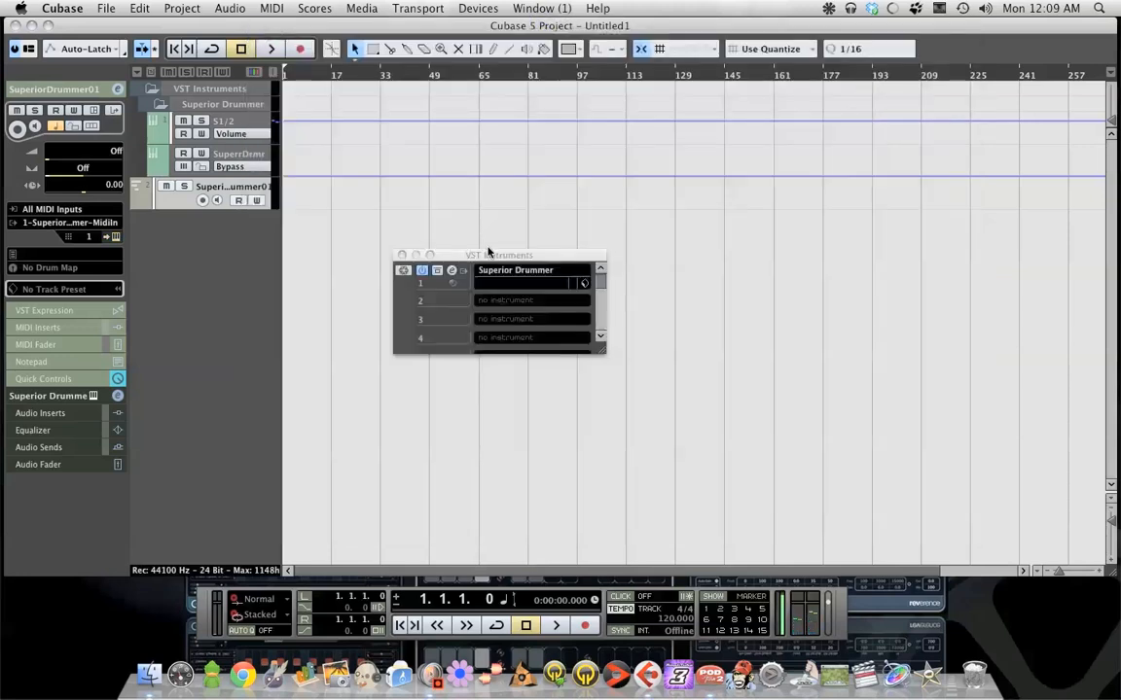
click(479, 8)
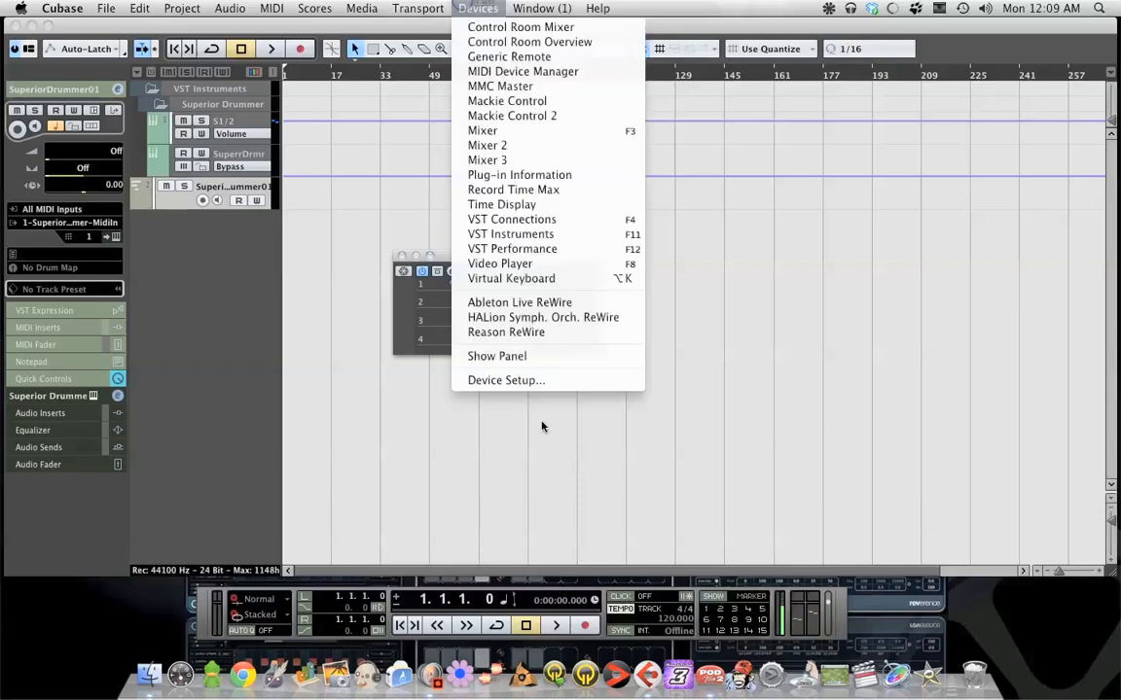
click(506, 379)
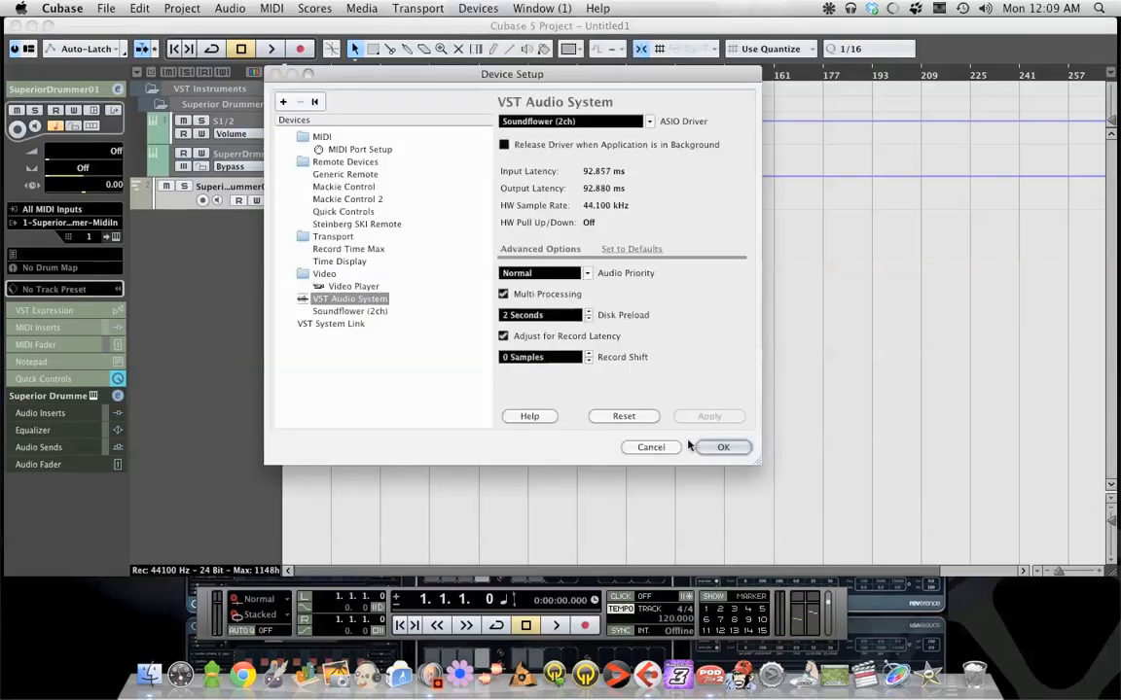
click(724, 446)
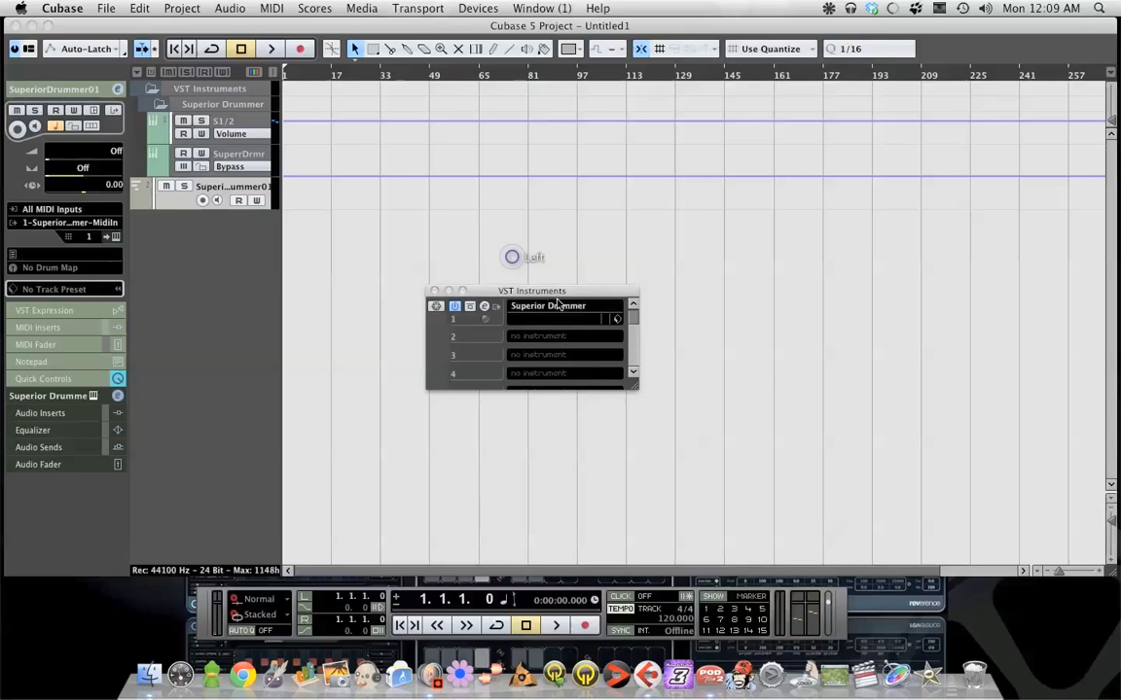
drag(533, 292, 545, 299)
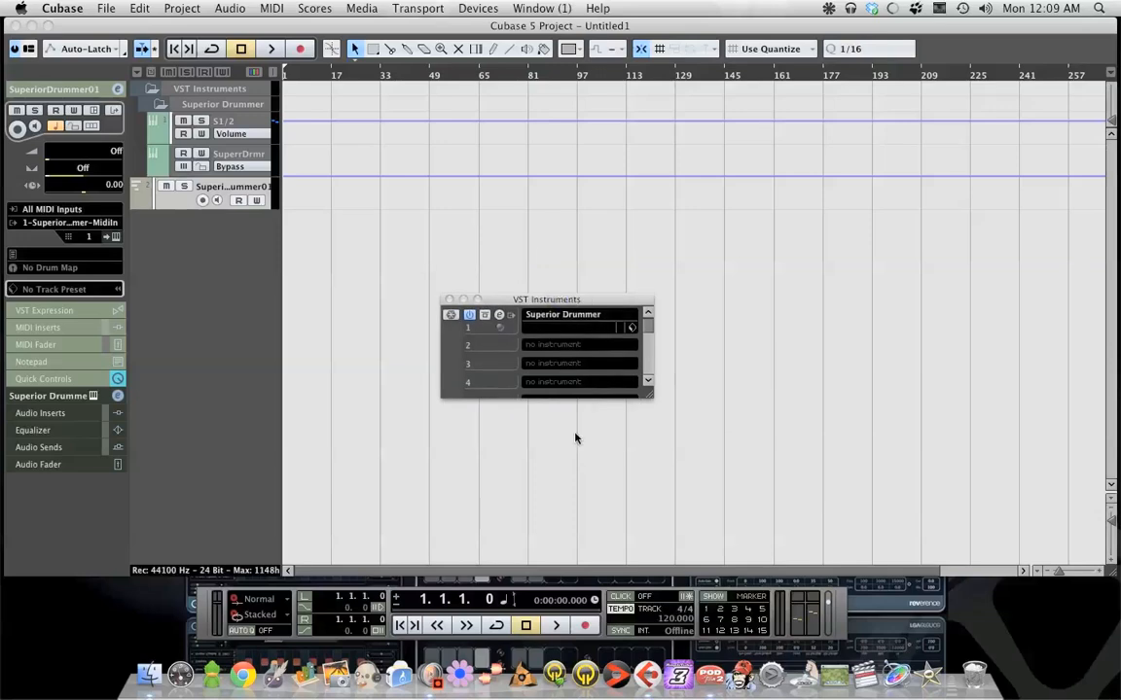
mouse_move(530, 323)
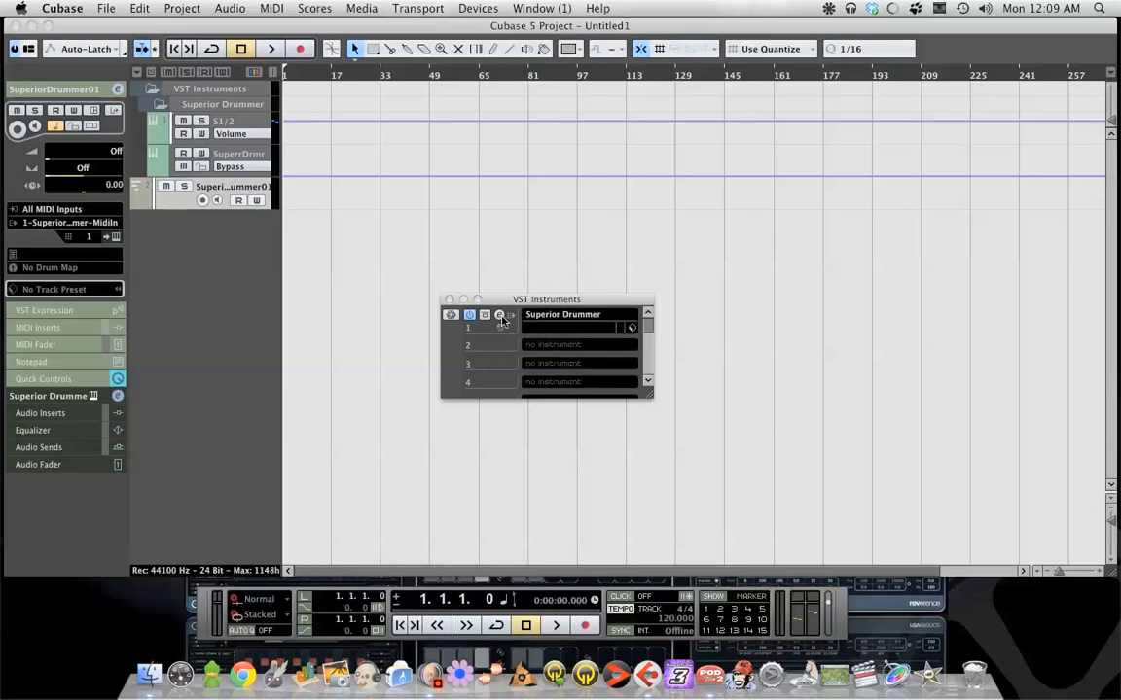
Activate all of Superior Drummer's outputs as separate audio channels in the rack.
click(500, 315)
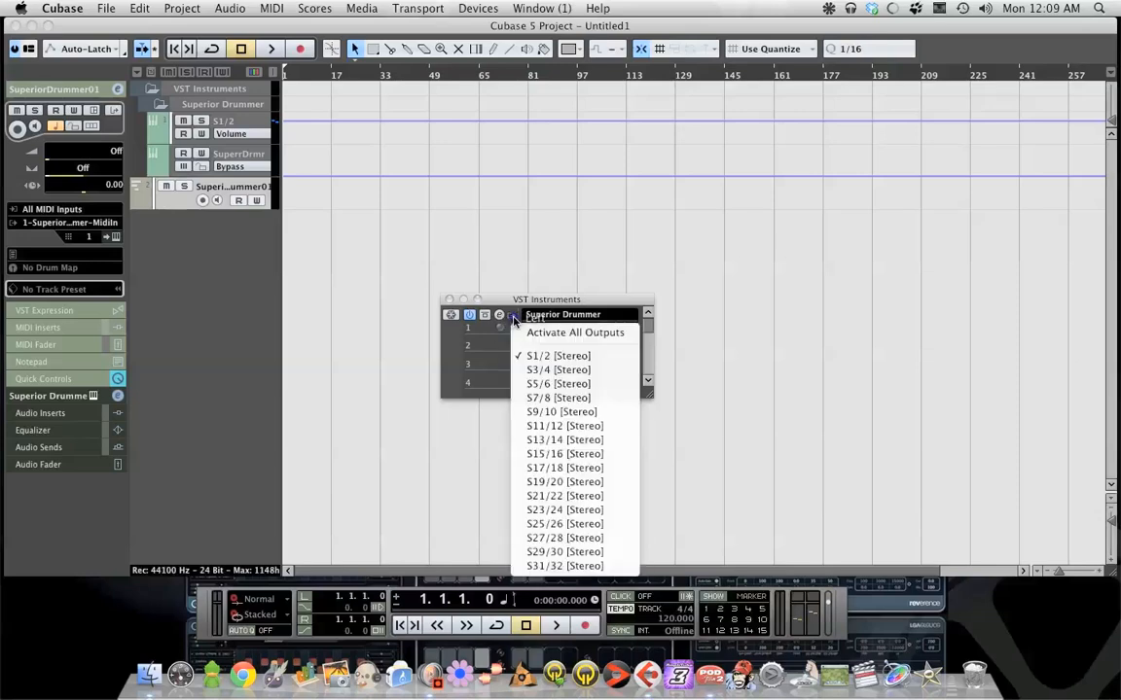
mouse_move(576, 330)
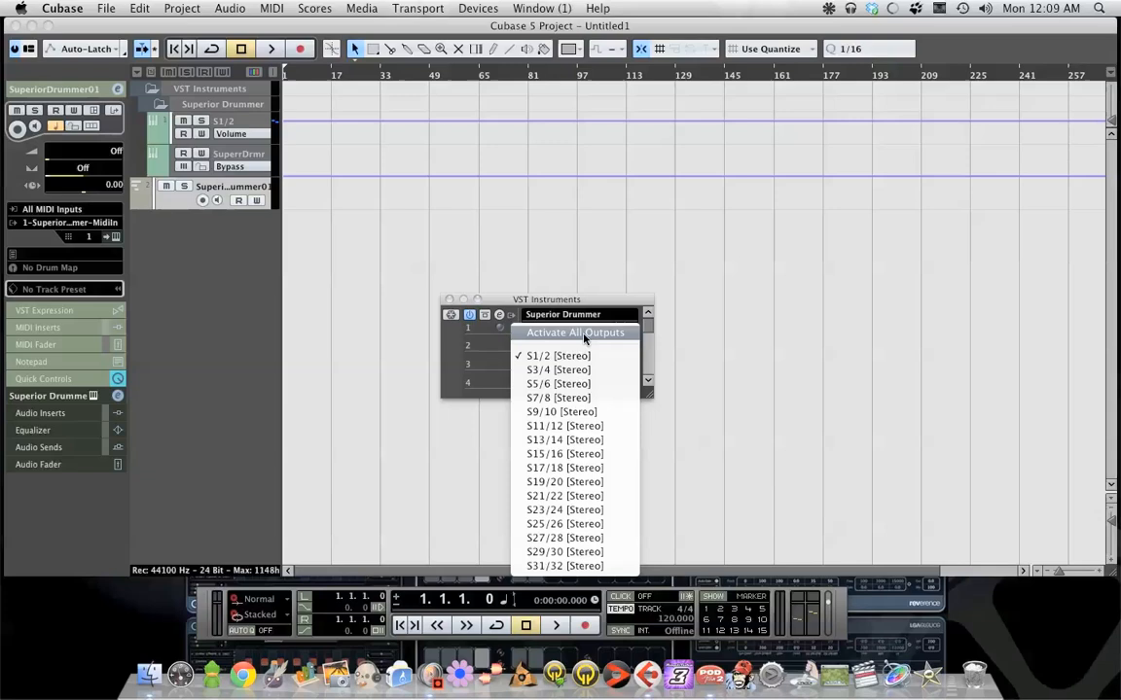
click(575, 331)
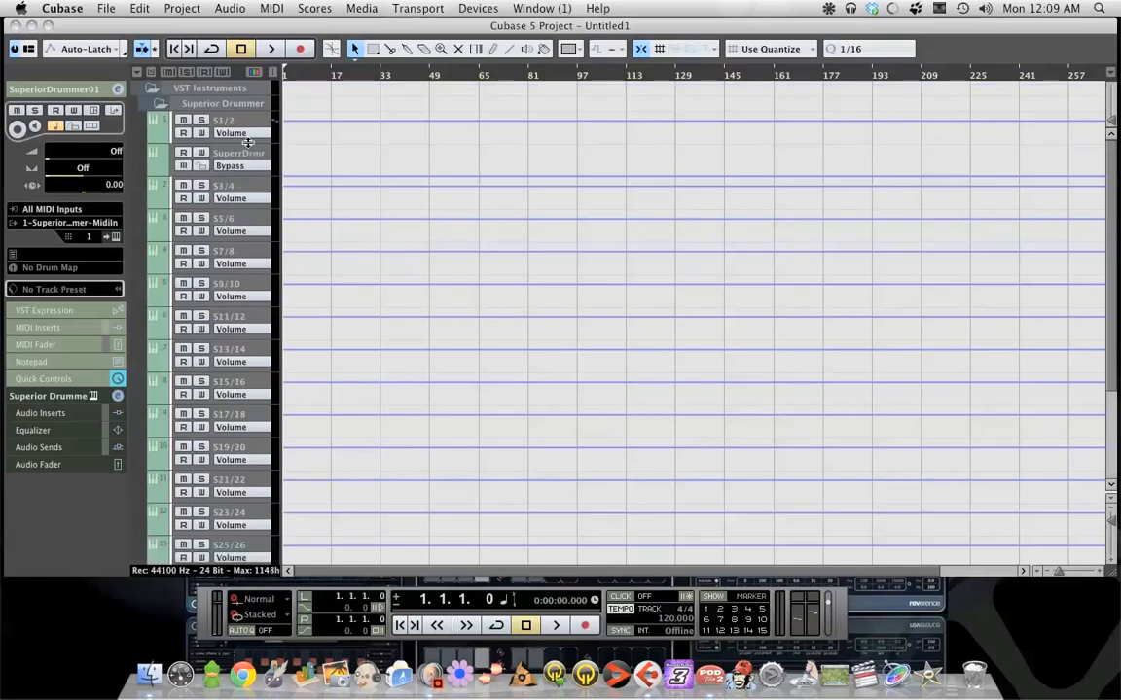
scroll(down, 3)
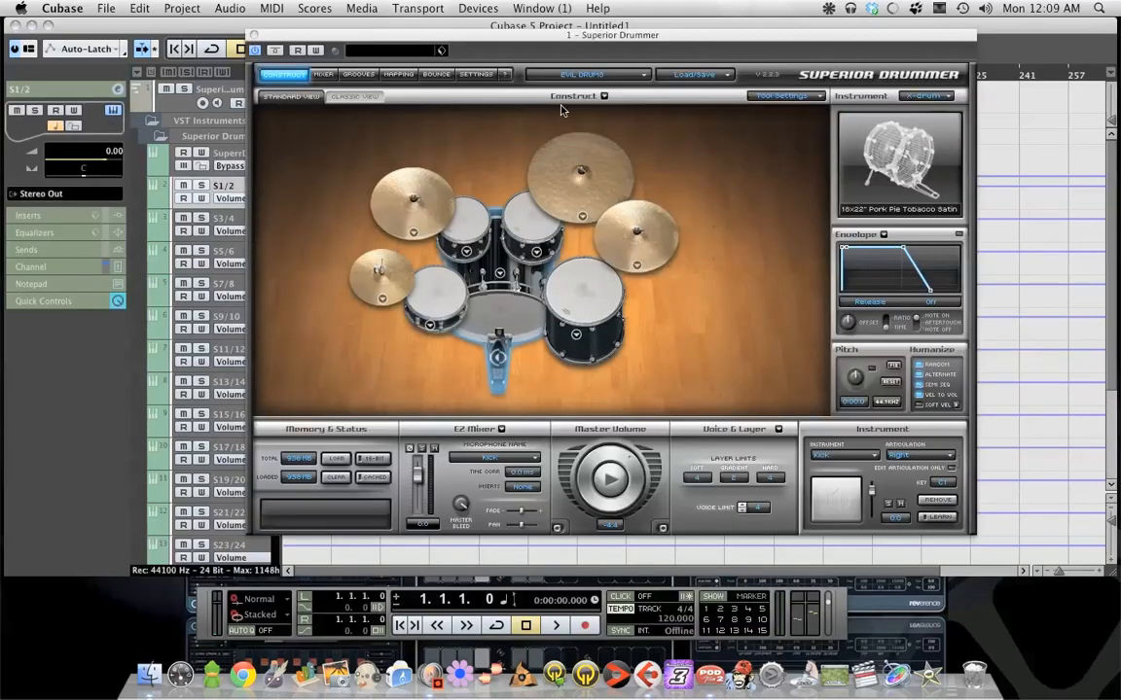
In Superior Drummer's Mixer, assign a mic channel to its own output pair such as Out 3/4.
click(358, 74)
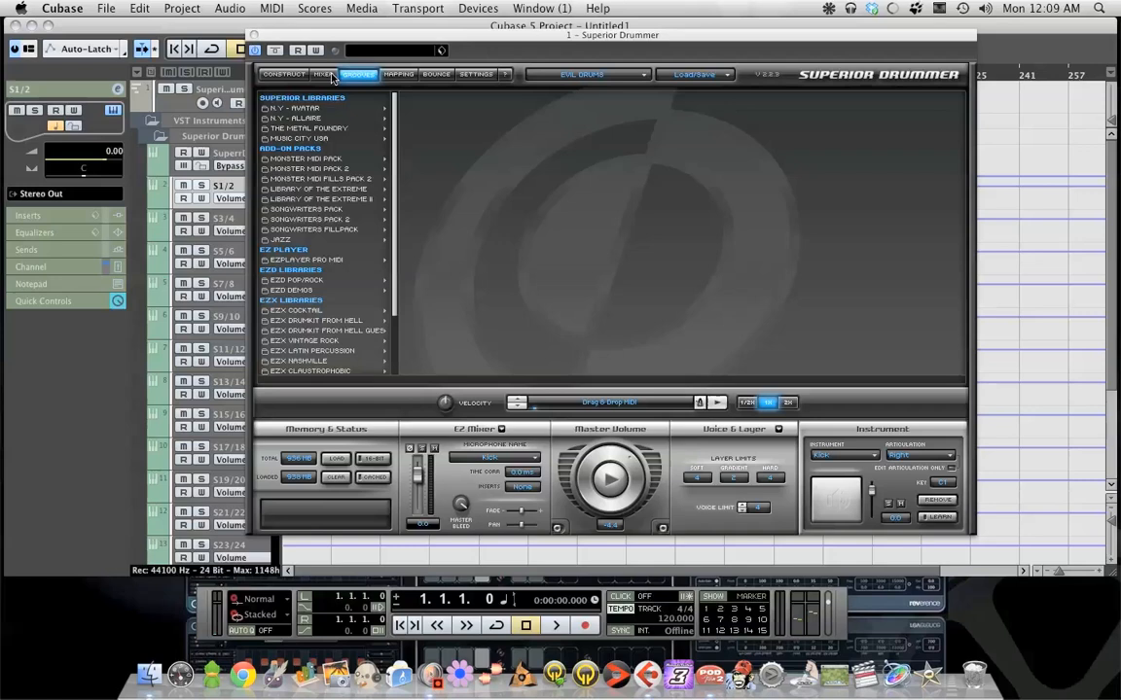
click(323, 74)
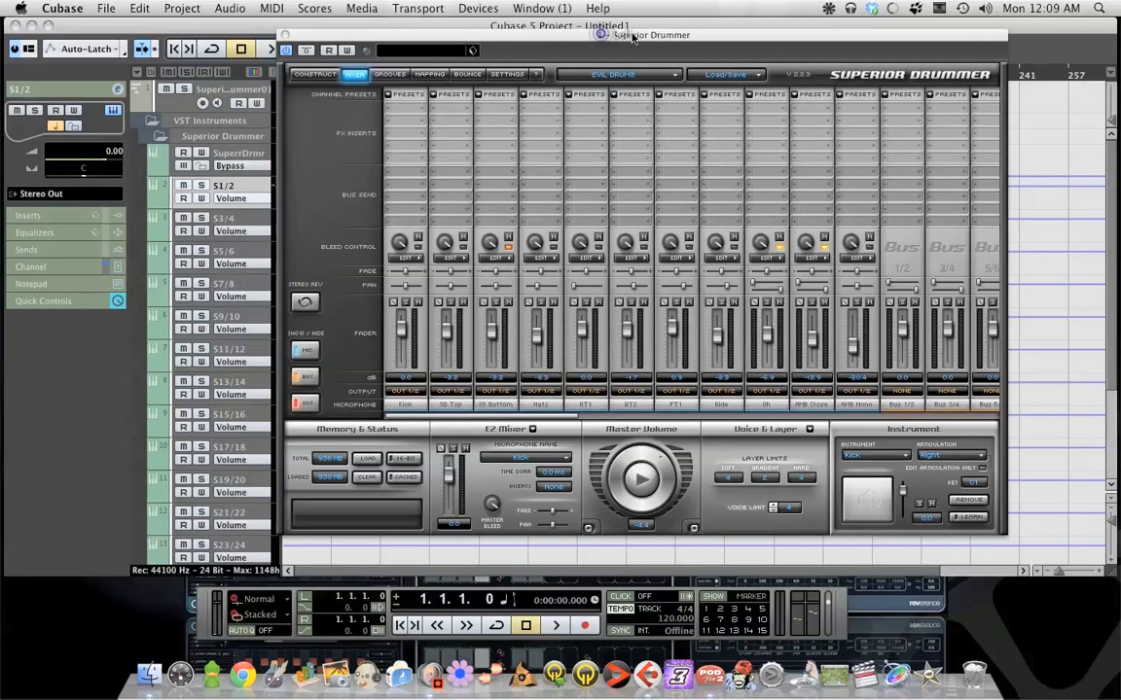
click(451, 391)
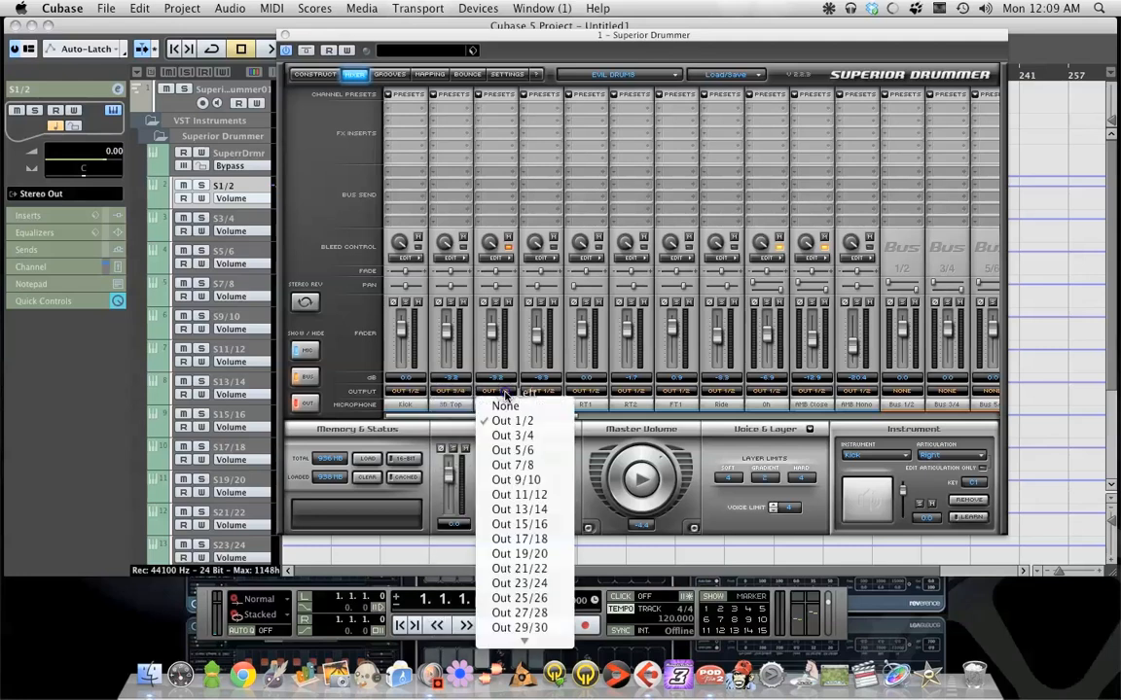
click(506, 407)
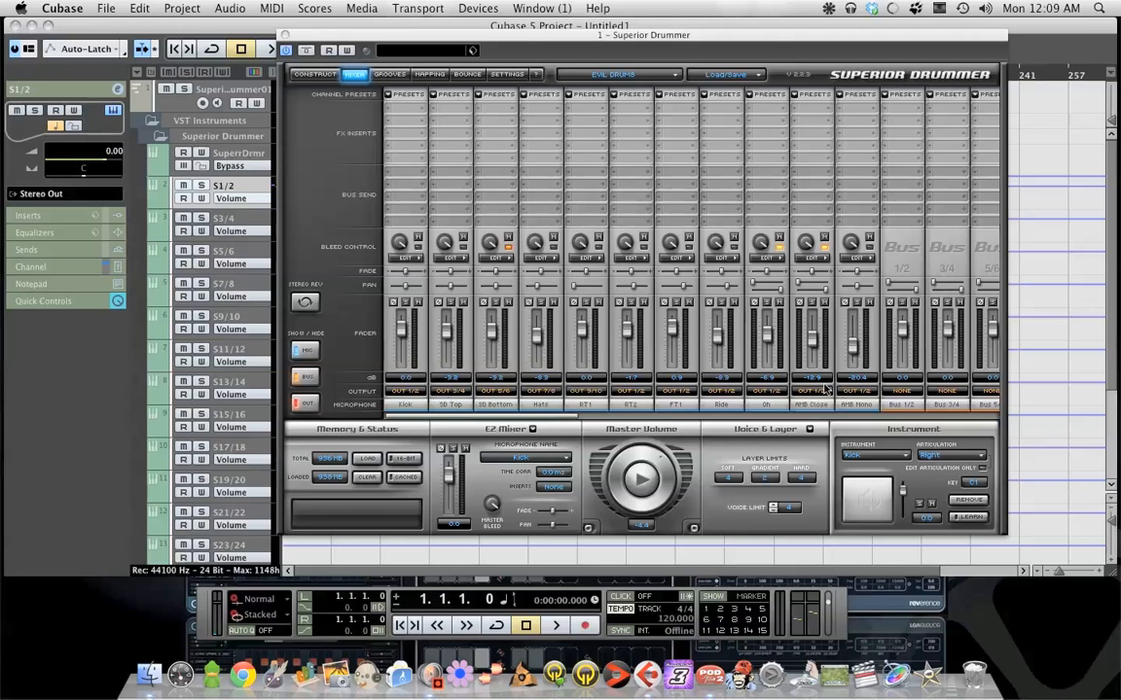
Rename a drum output track, entering 't 1' for the first tom.
double_click(230, 185)
text(r)
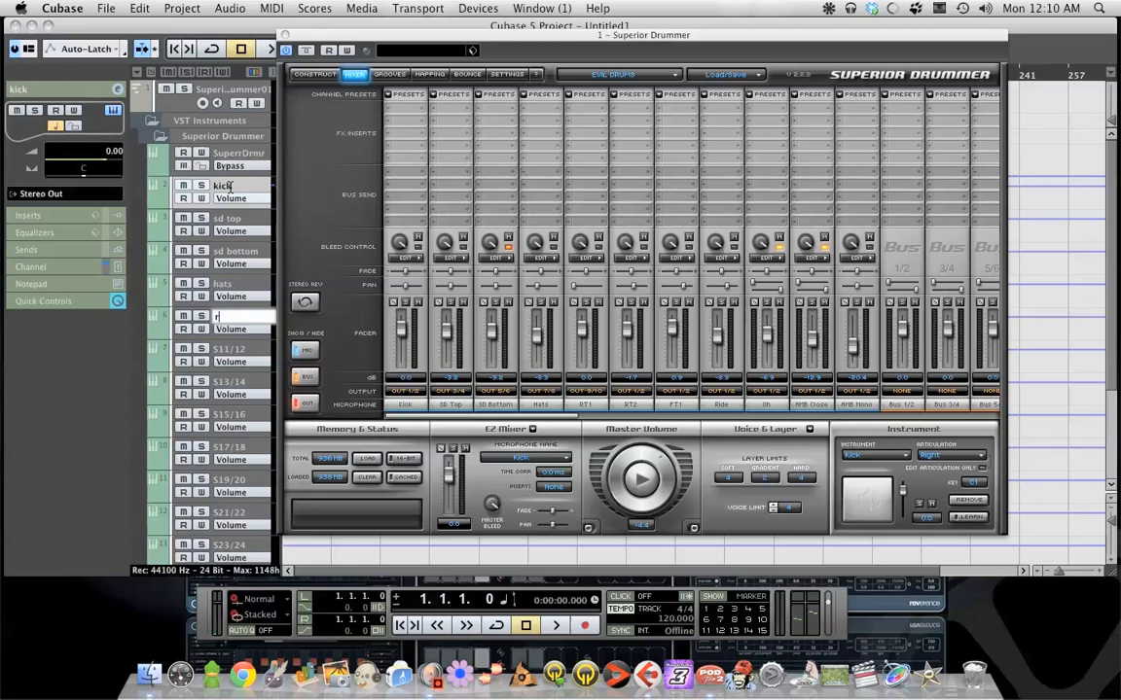
text(t 1)
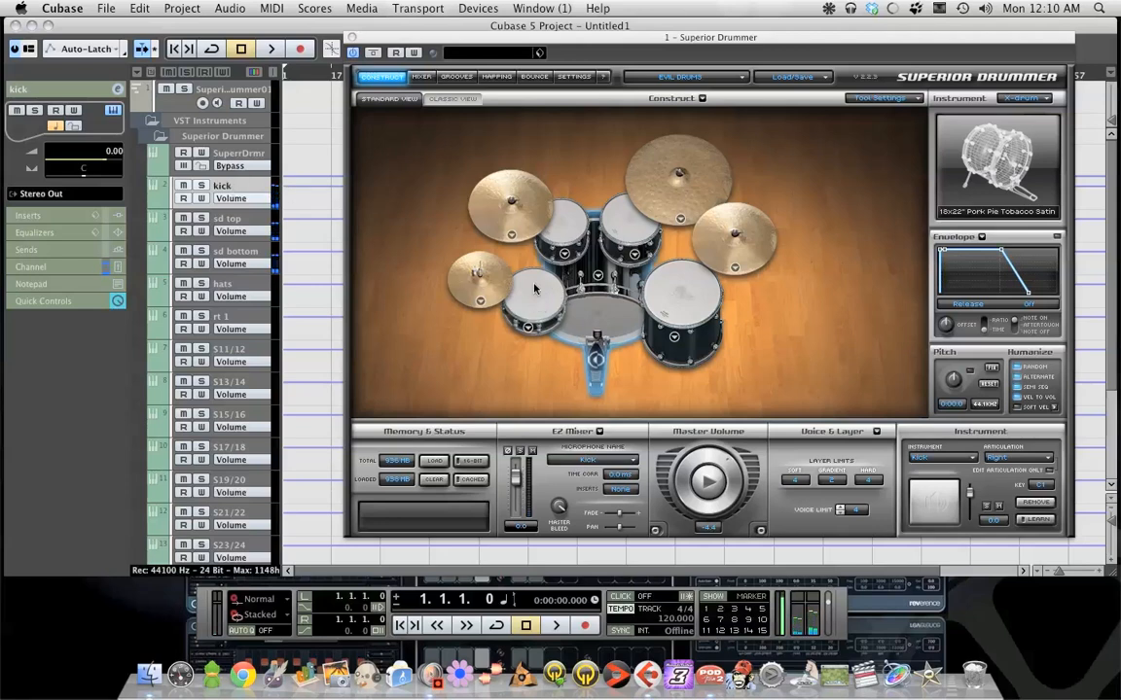
mouse_move(409, 273)
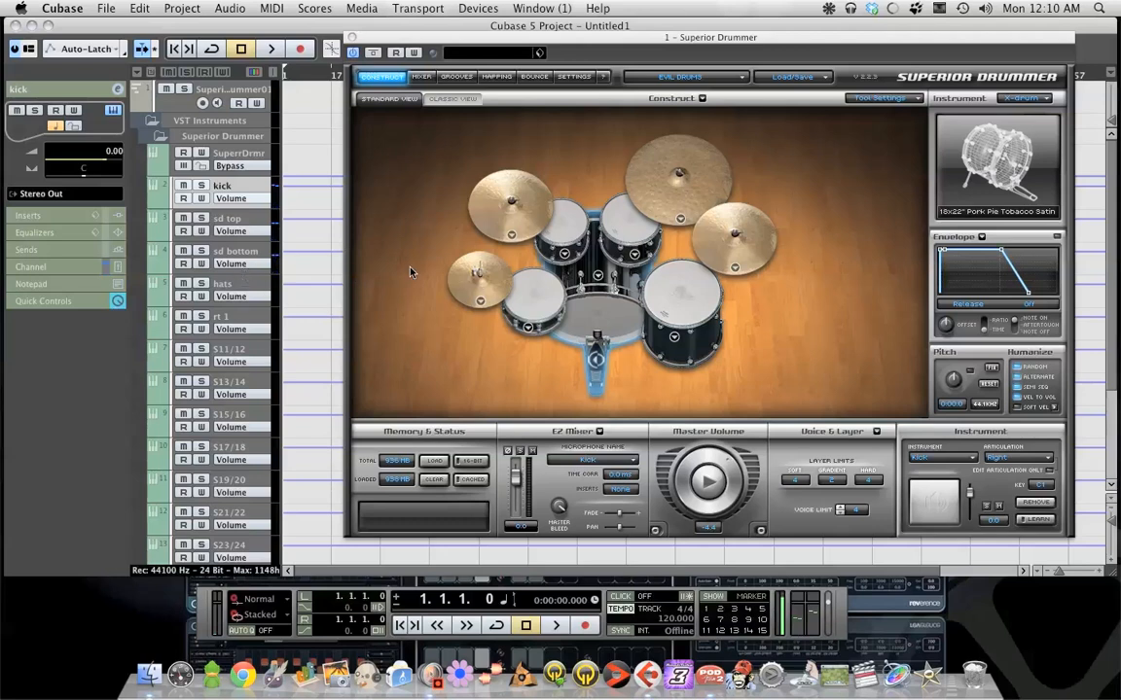
mouse_move(572, 226)
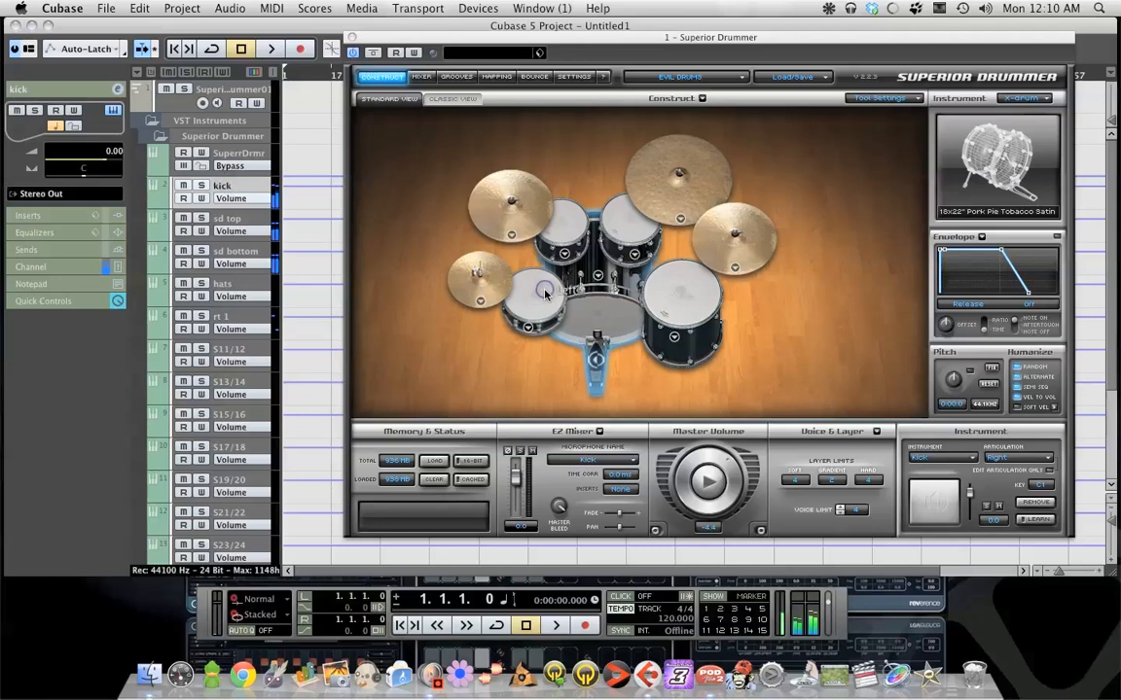
Flip between Superior Drummer's Mixer and kit views, then close the plugin window.
click(420, 78)
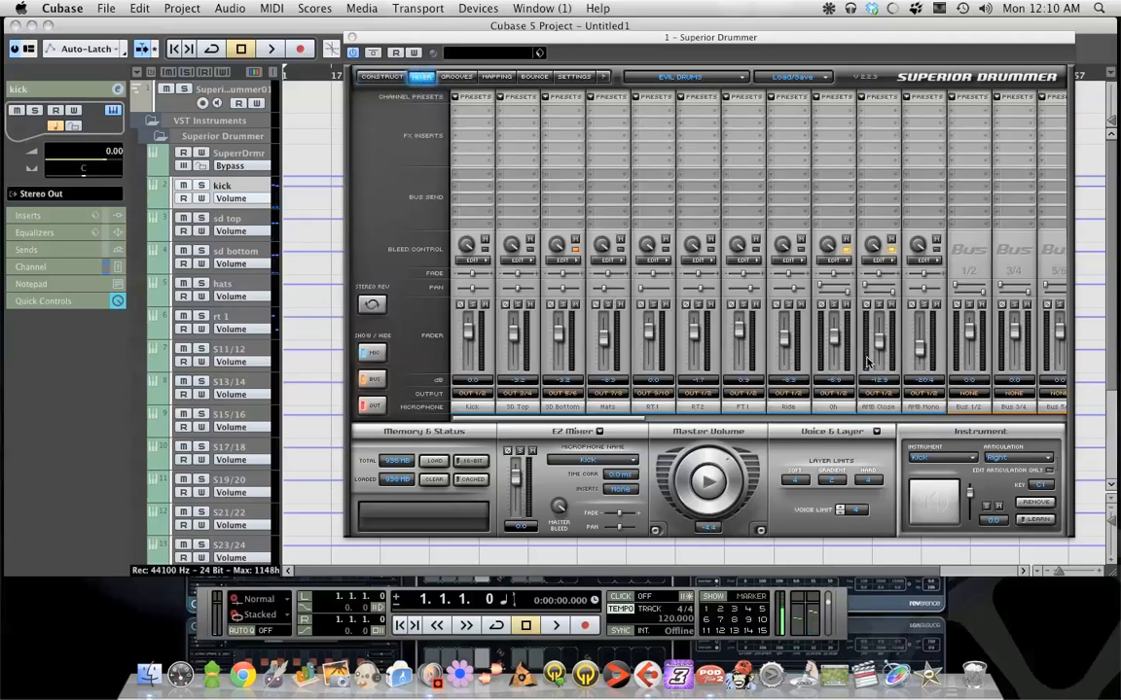
click(381, 78)
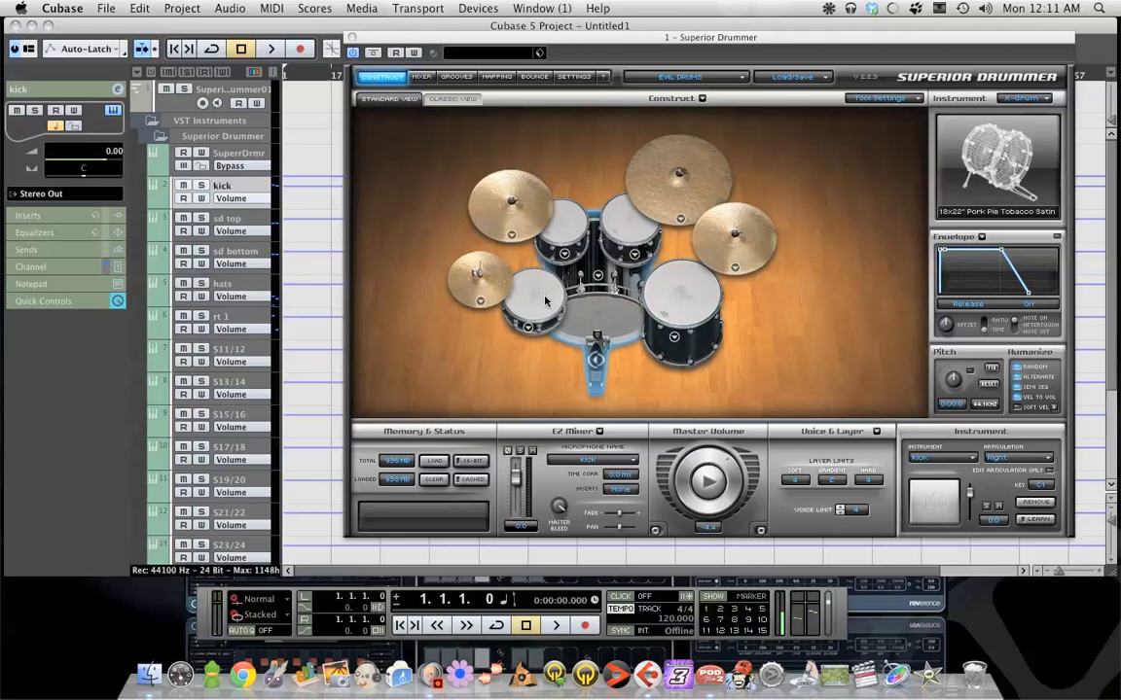
click(420, 78)
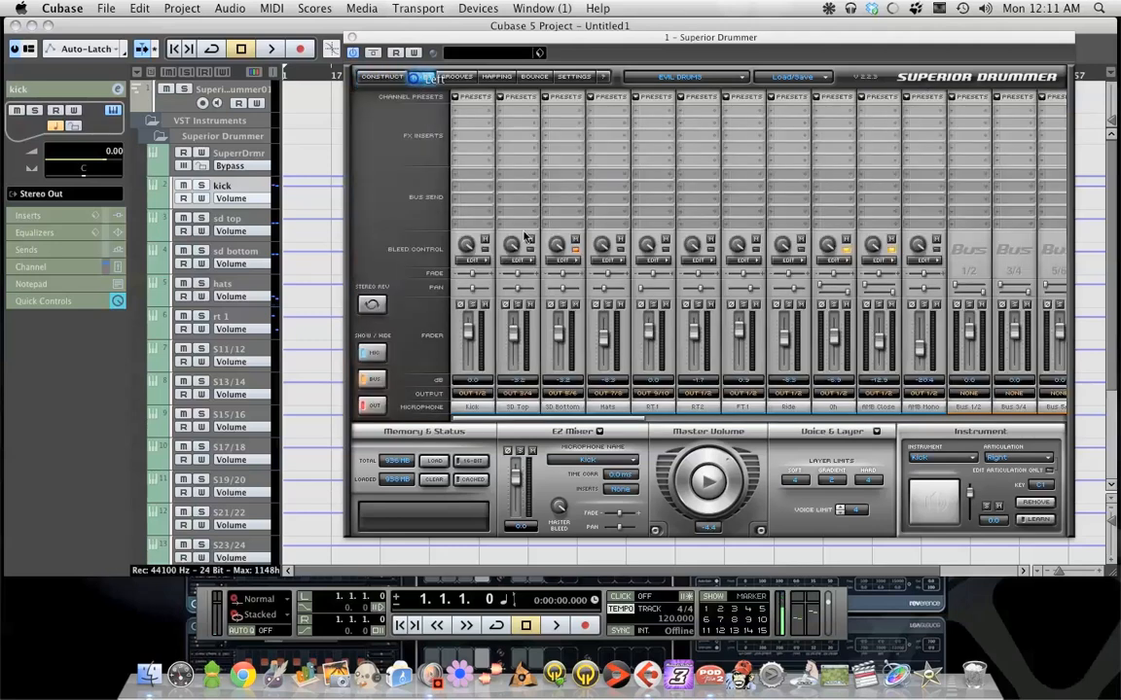
click(420, 76)
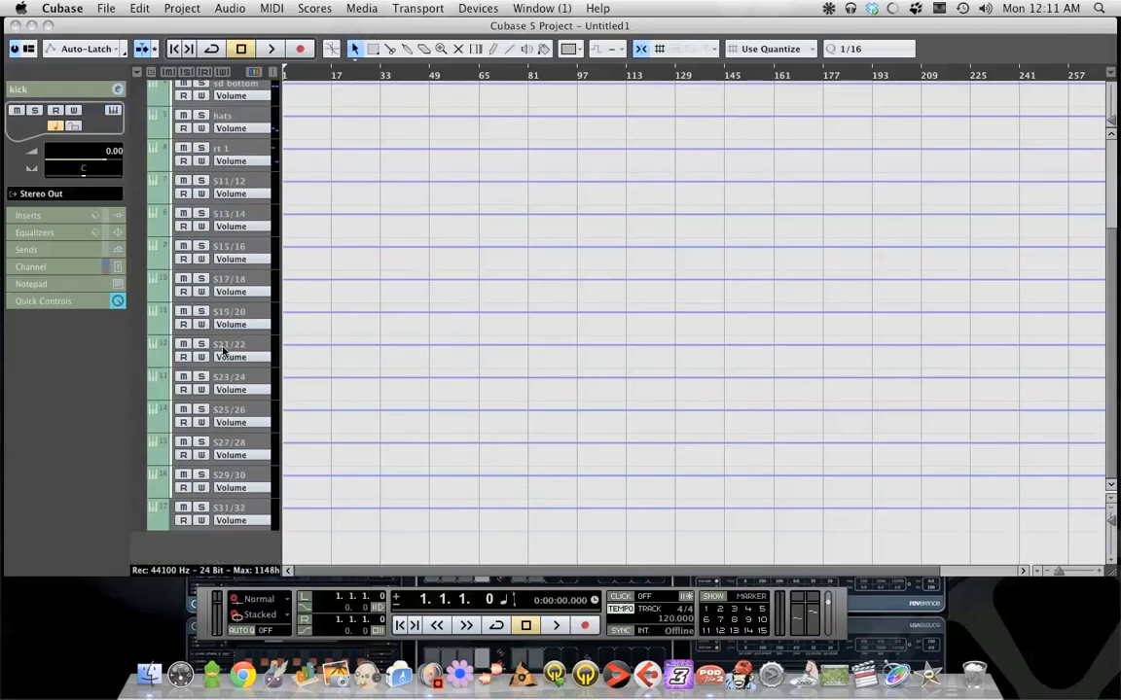
Save the drum setup via File > Save as Template and confirm, closing the project.
scroll(up, 3)
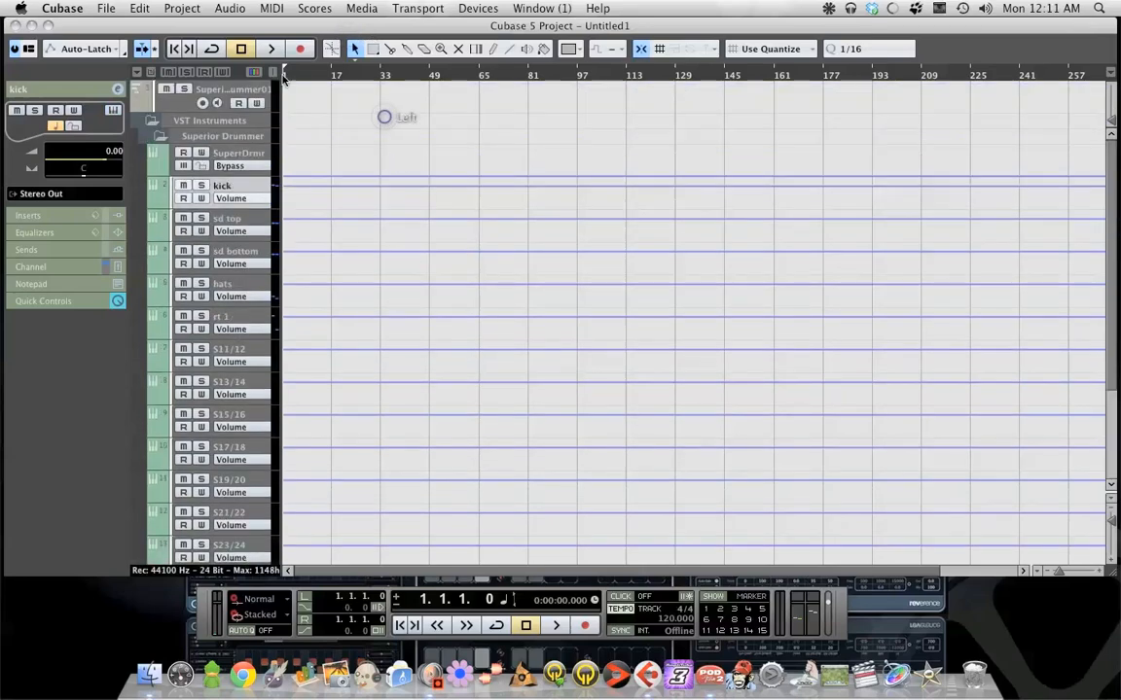
click(105, 8)
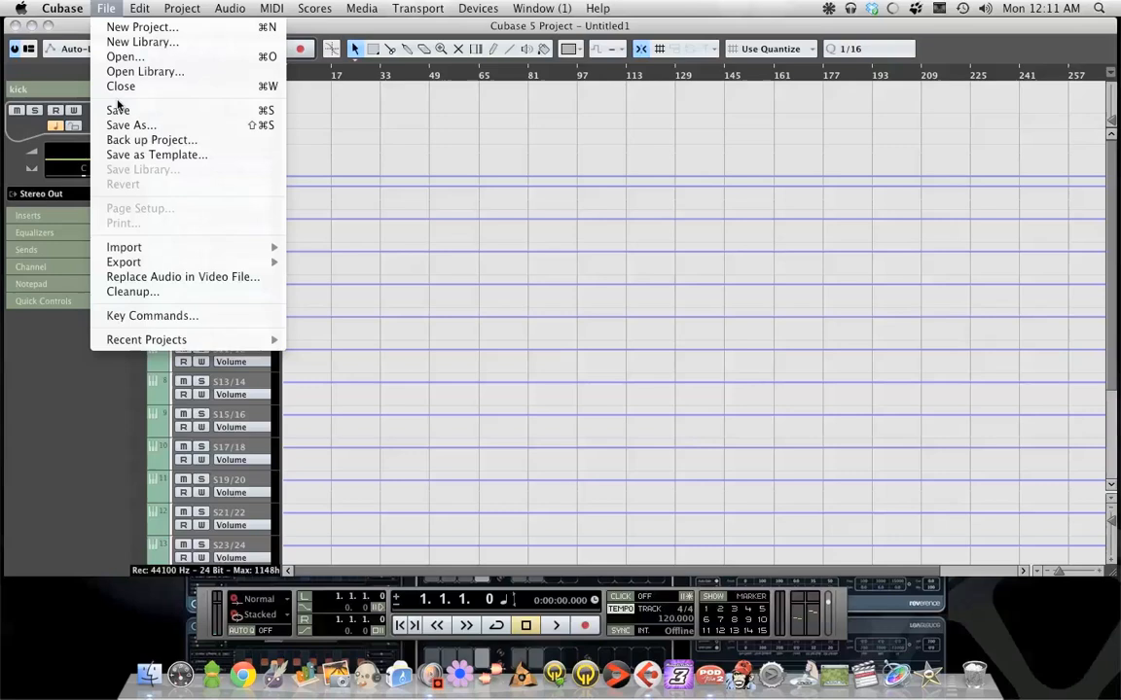
click(502, 206)
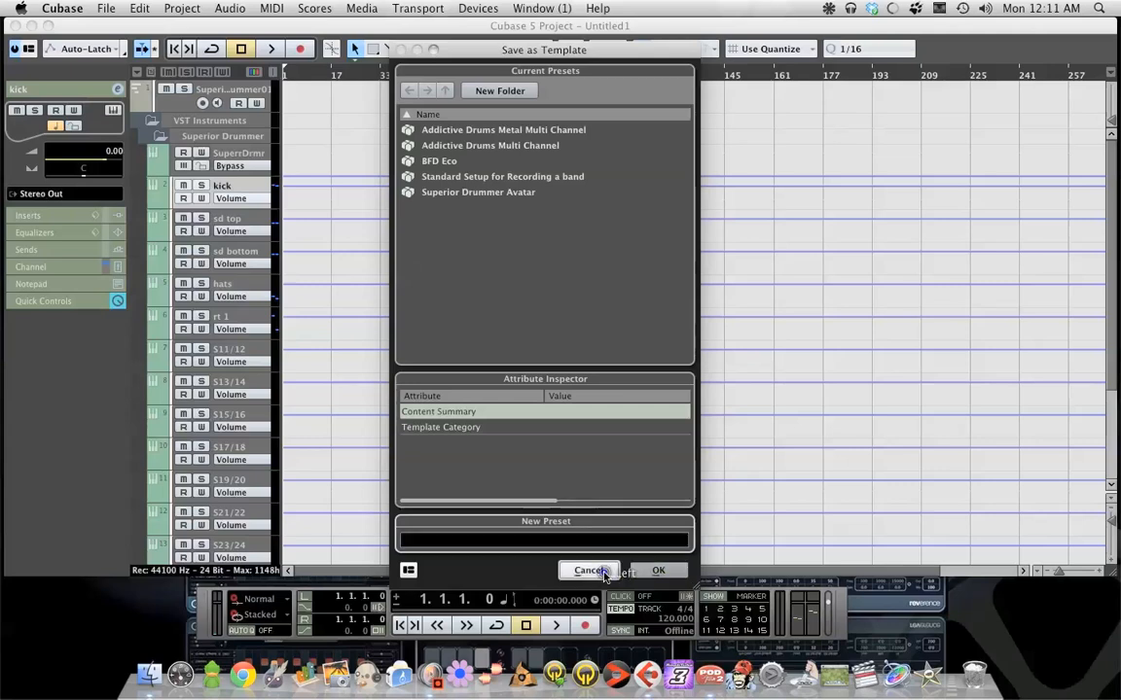
click(105, 8)
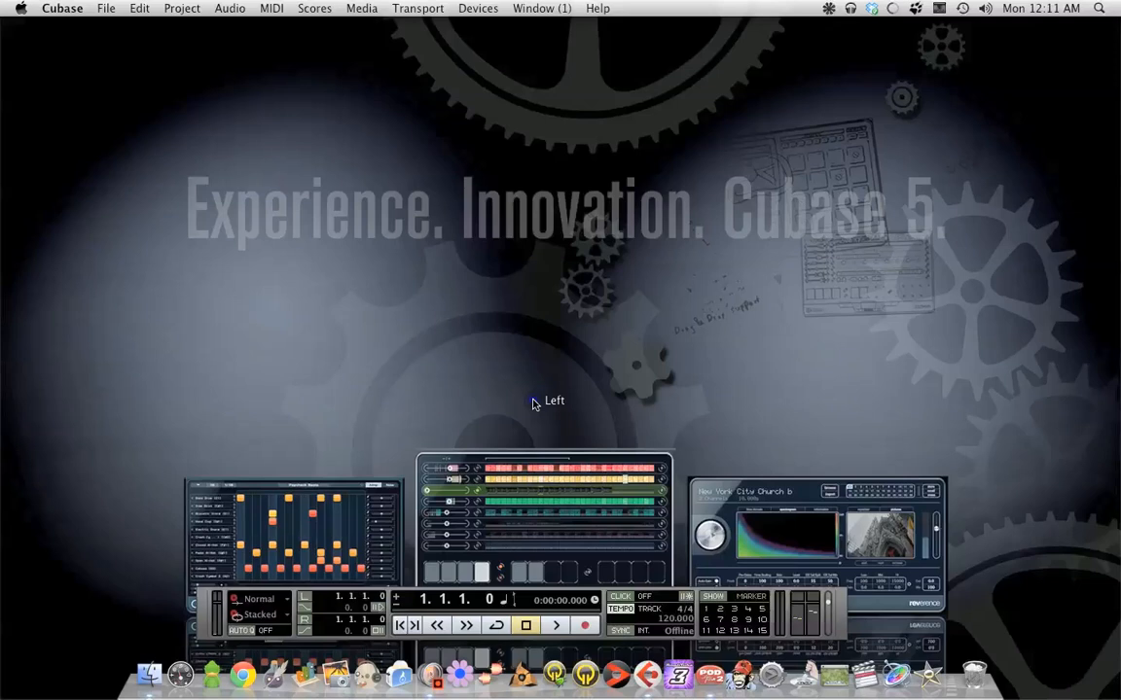
Start a new project from the Superior Drummer Avatar template and accept the project folder.
click(105, 7)
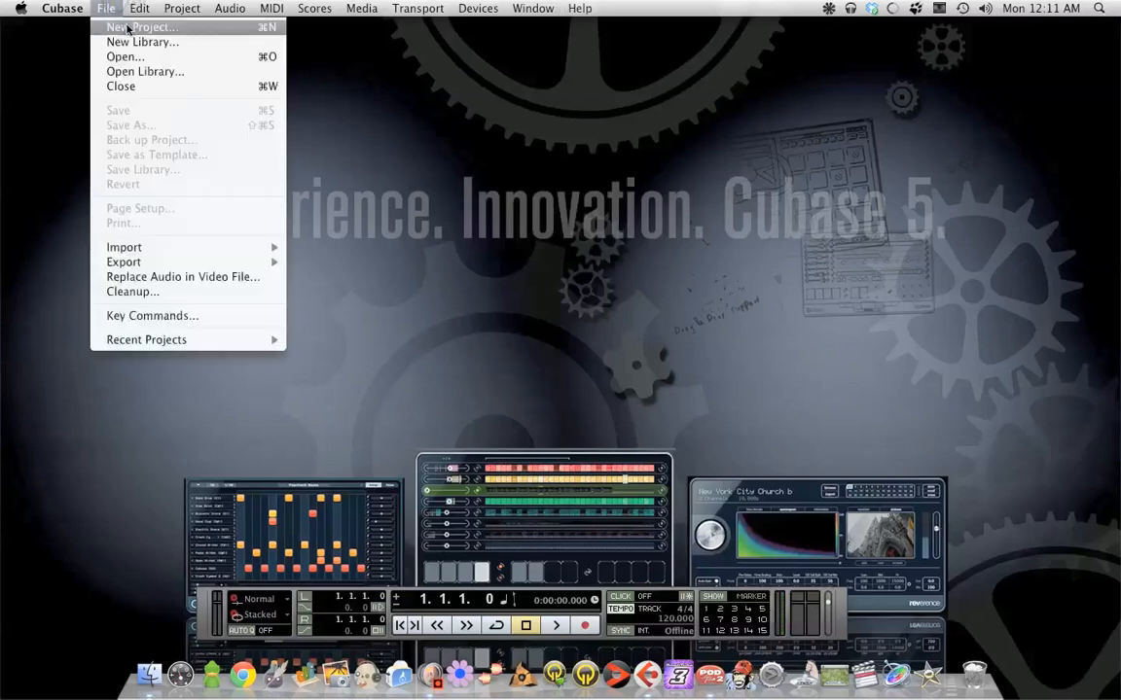
click(140, 27)
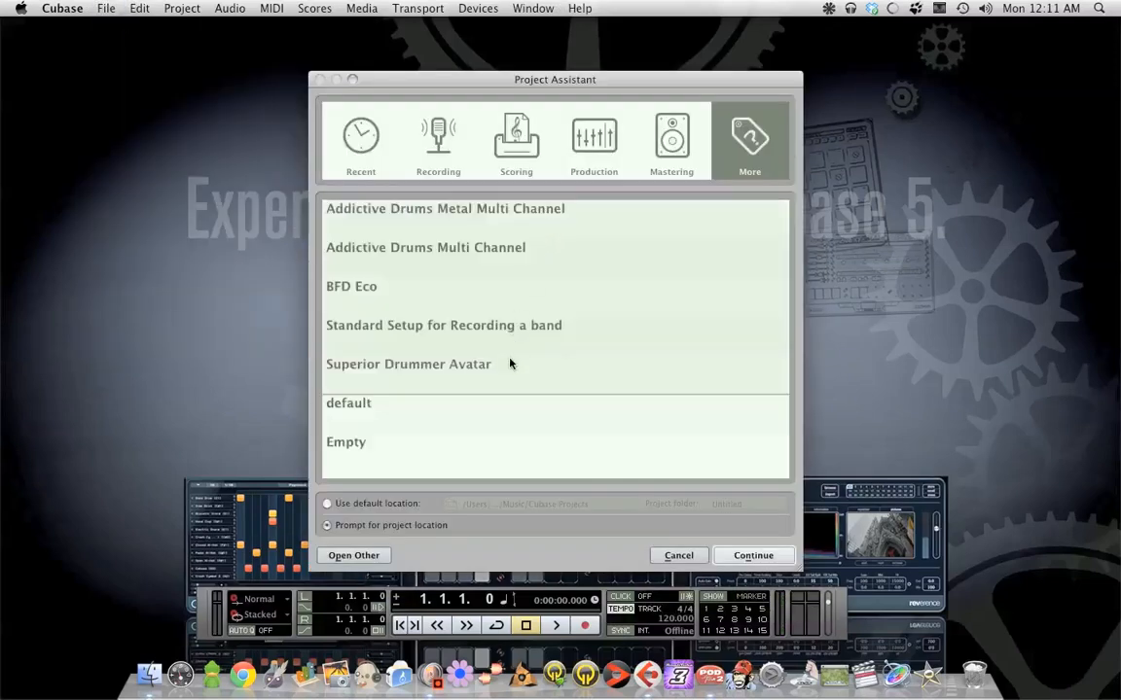
click(677, 557)
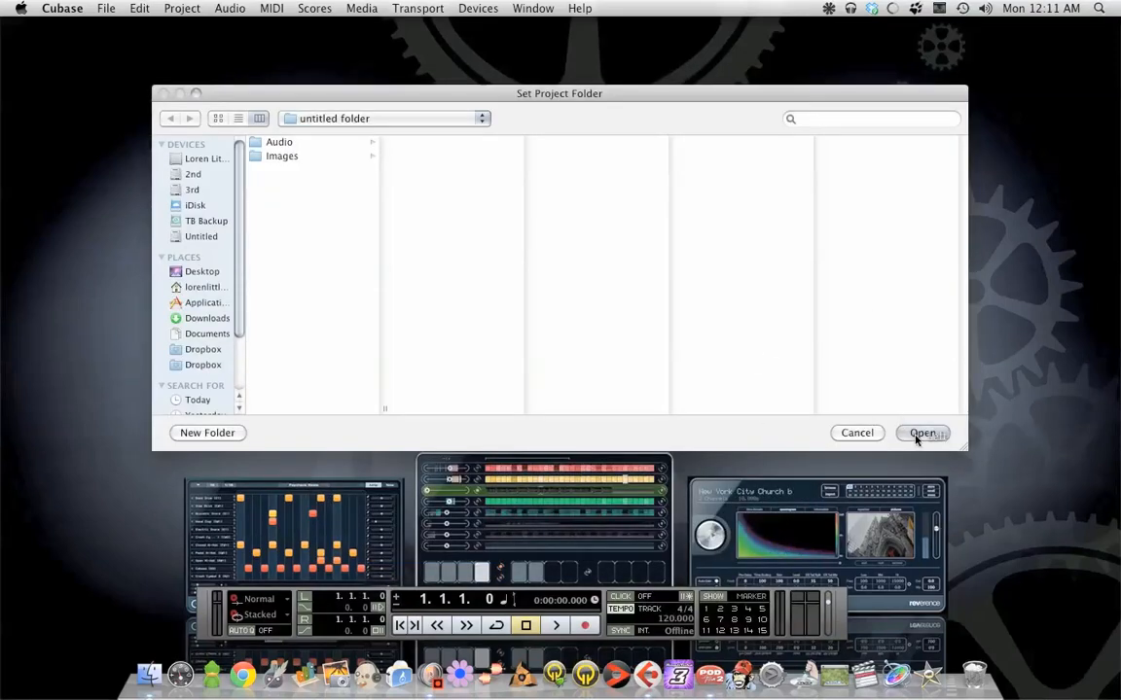
click(922, 432)
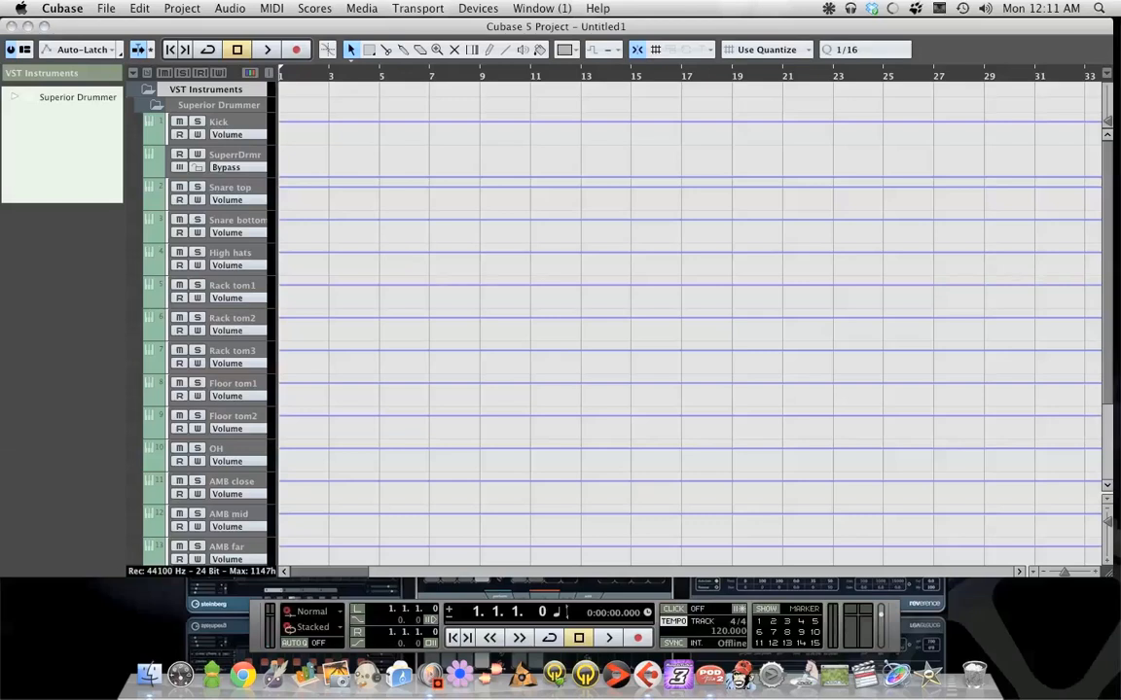
double_click(78, 97)
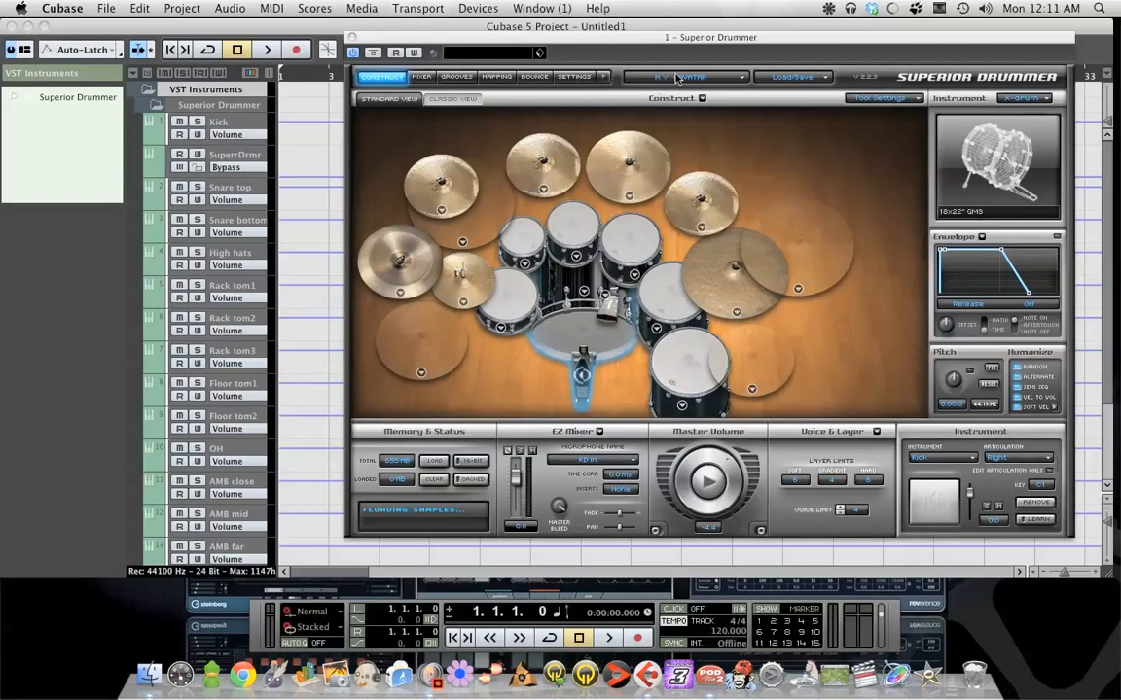
click(680, 78)
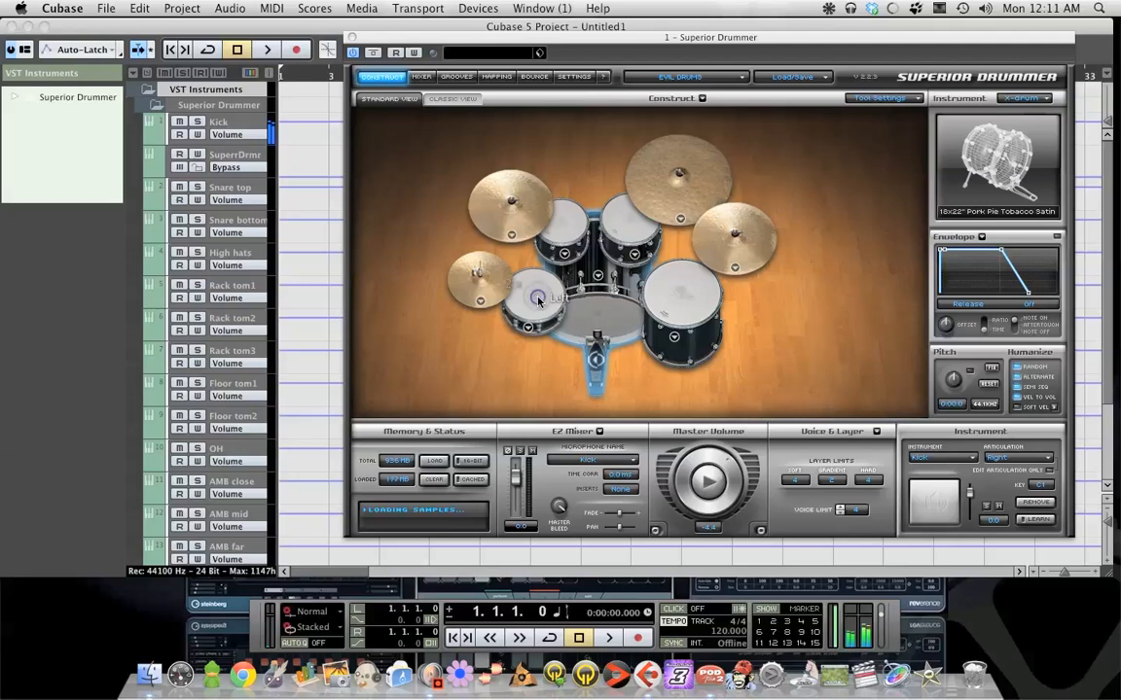
mouse_move(658, 323)
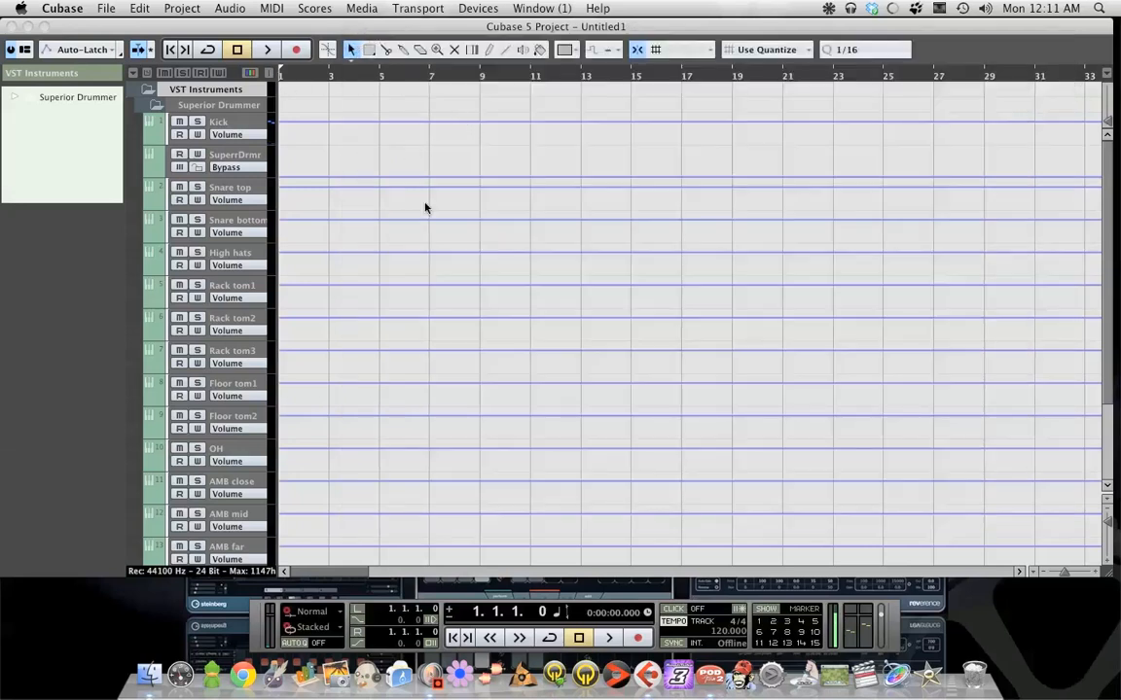
mouse_move(207, 404)
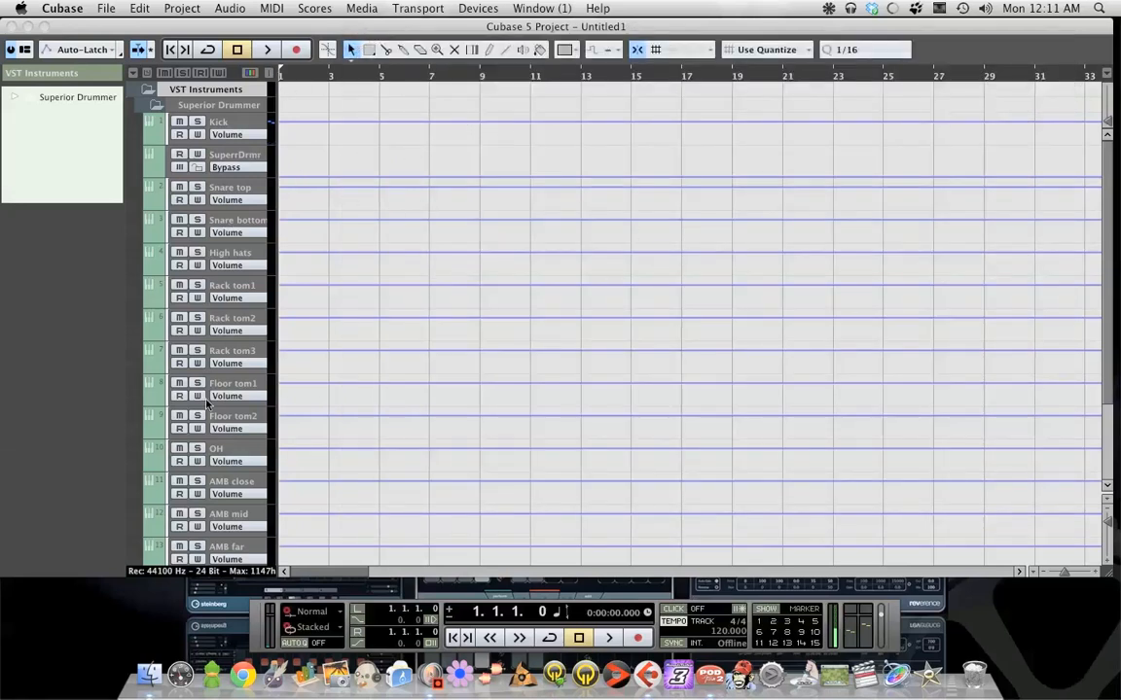
mouse_move(243, 138)
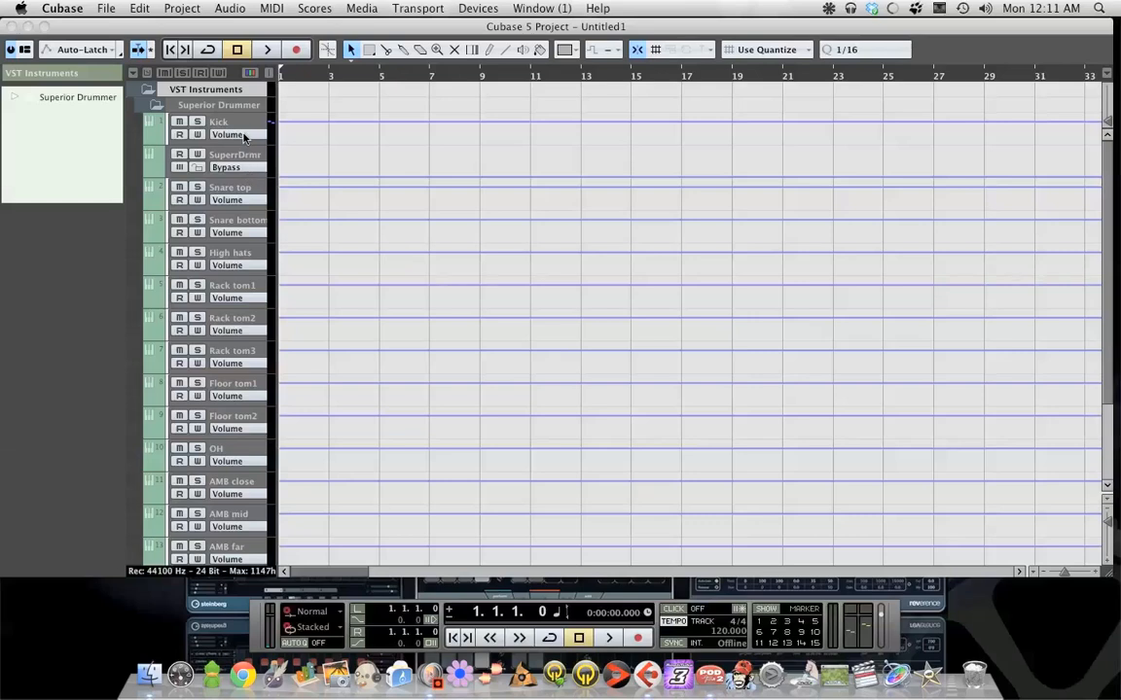
Select the Kick track to show its channel settings routed to Stereo Out.
click(218, 121)
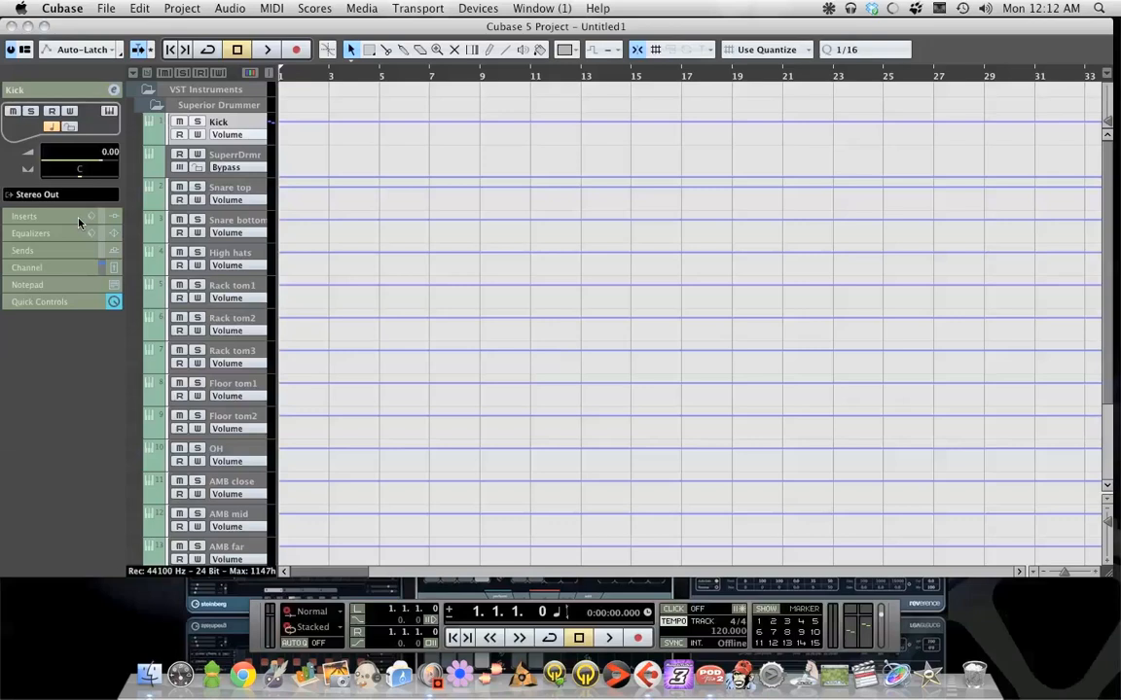
mouse_move(525, 144)
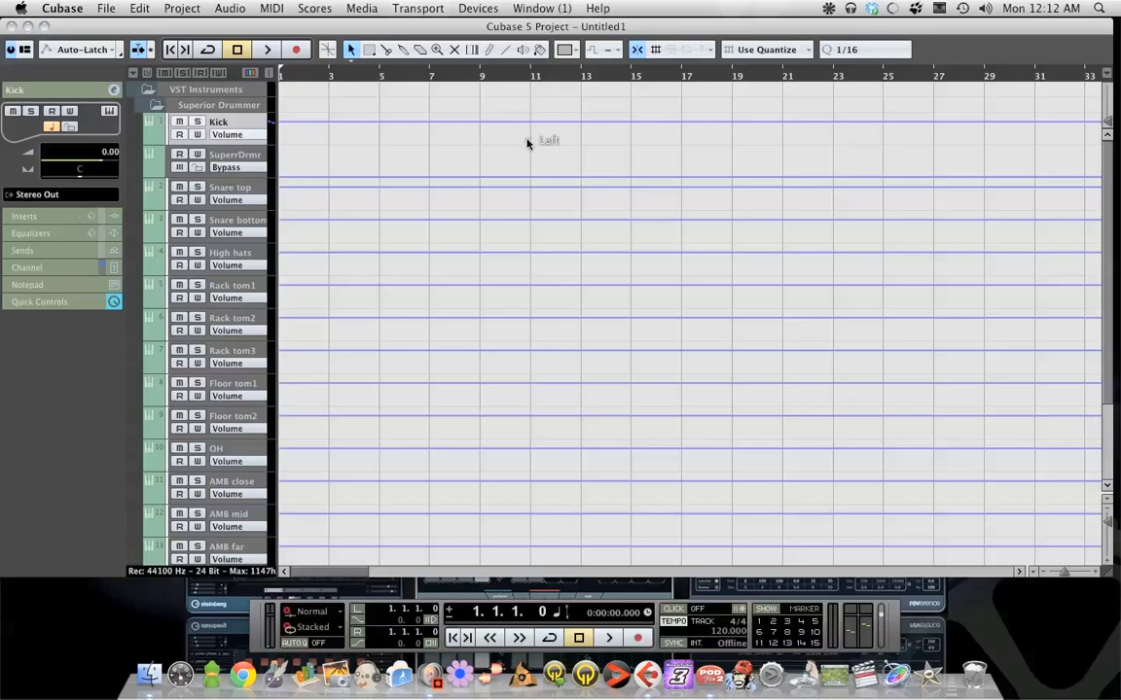
mouse_move(525, 160)
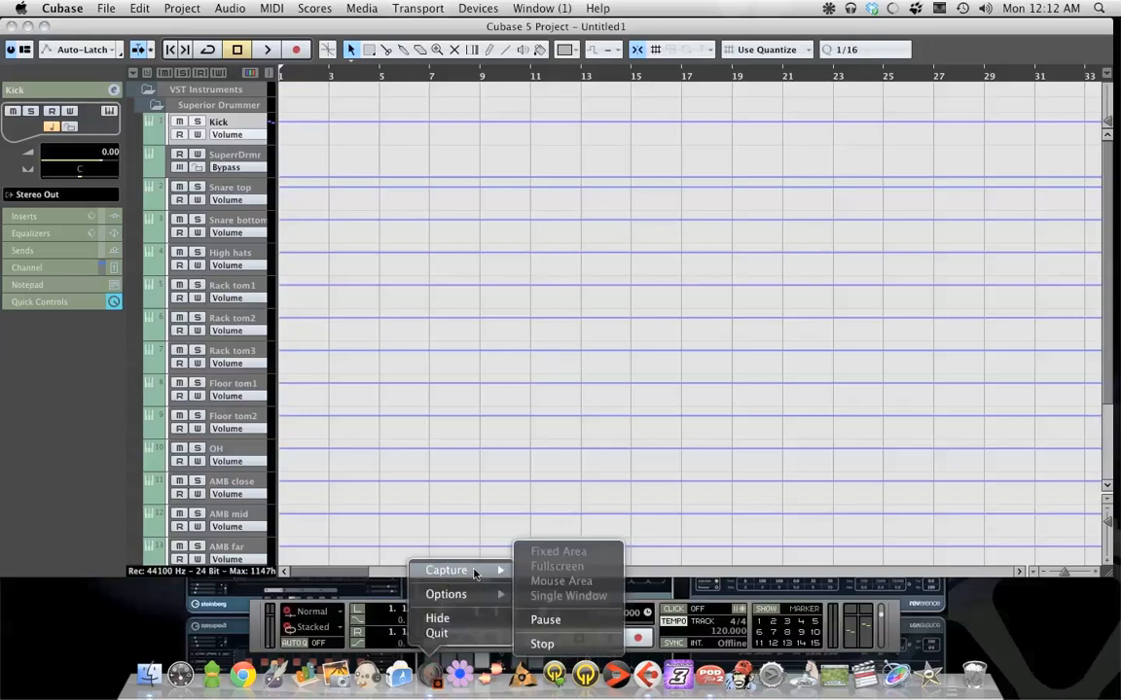
mouse_move(541, 644)
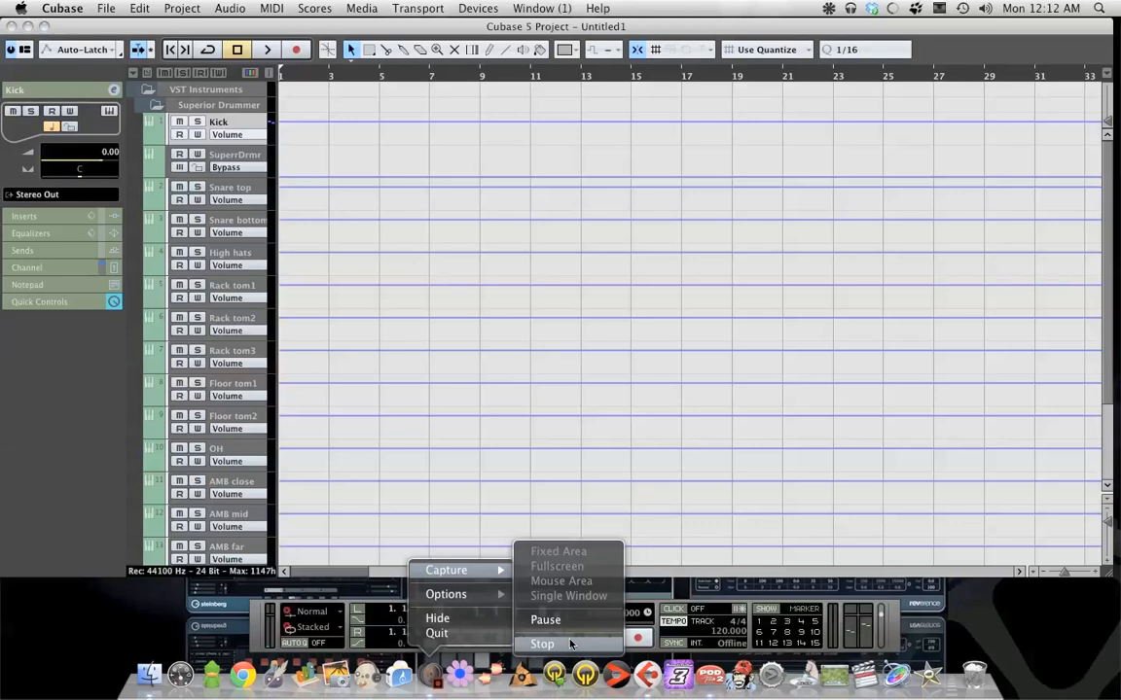